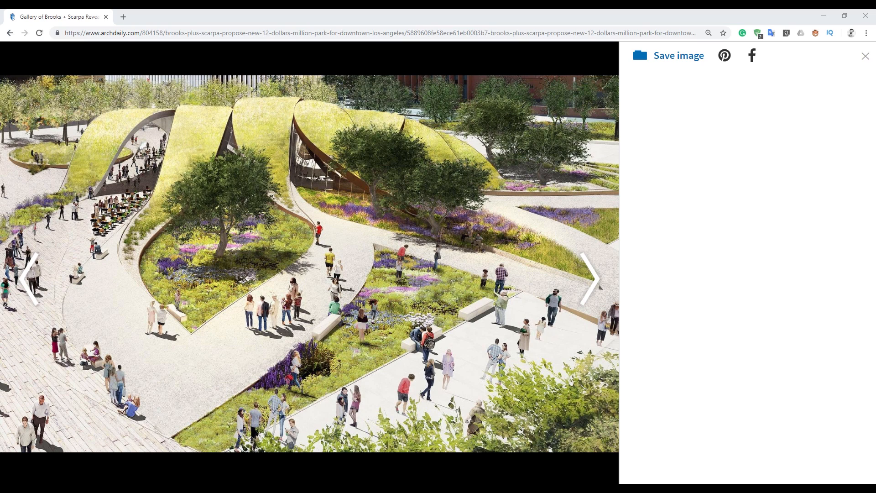
mouse_move(435, 467)
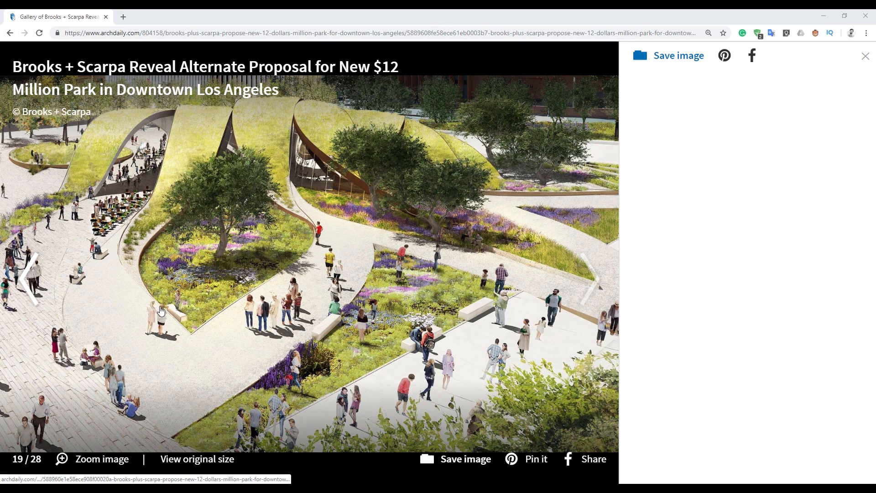
mouse_move(140, 217)
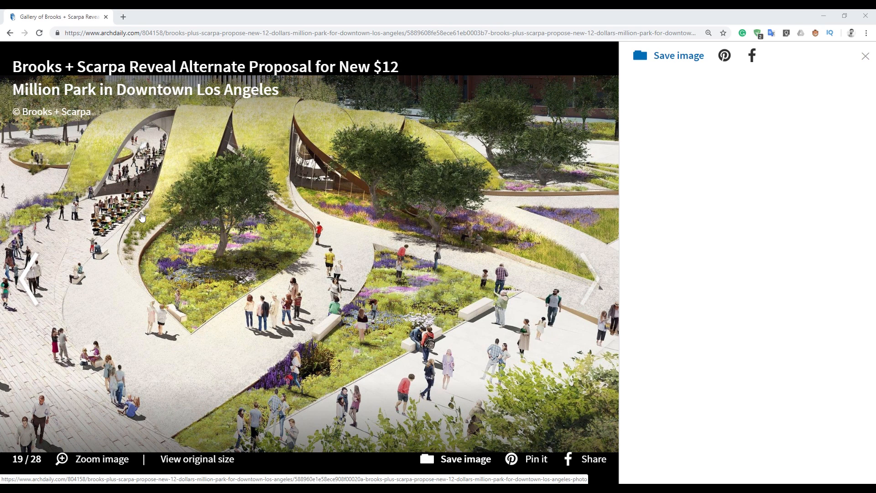
mouse_move(192, 121)
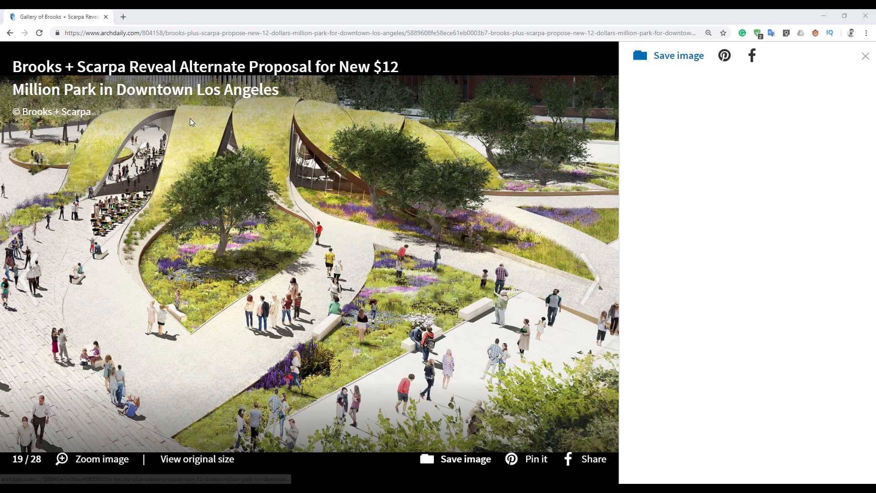
mouse_move(124, 276)
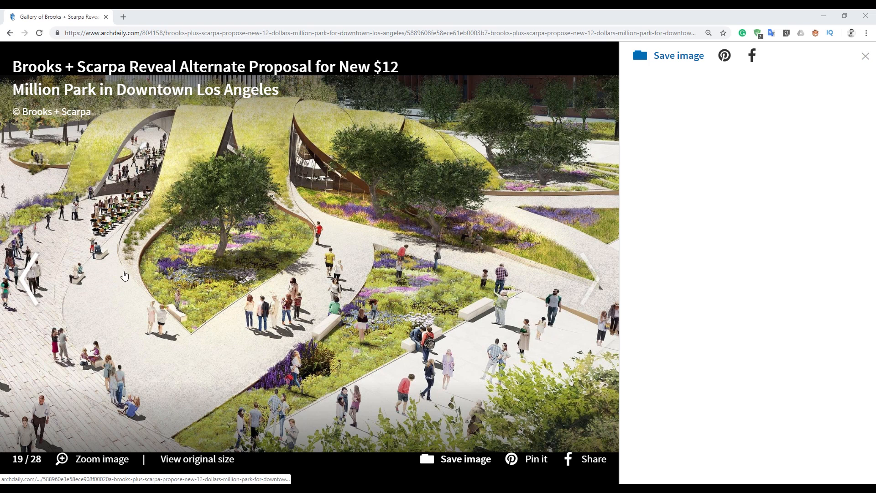
mouse_move(175, 158)
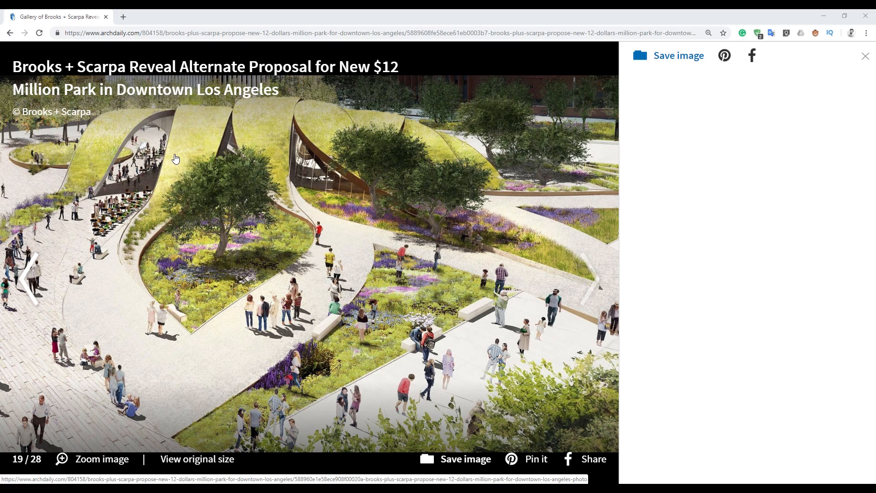
mouse_move(179, 120)
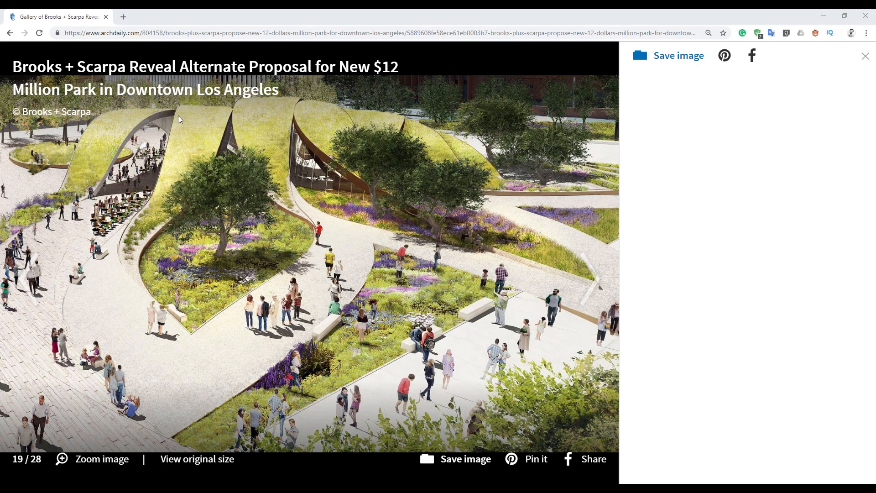
mouse_move(217, 251)
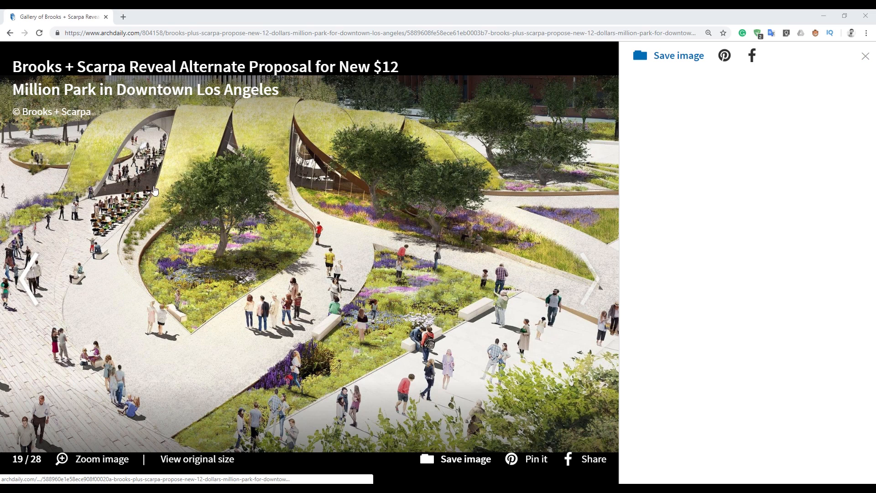
mouse_move(217, 110)
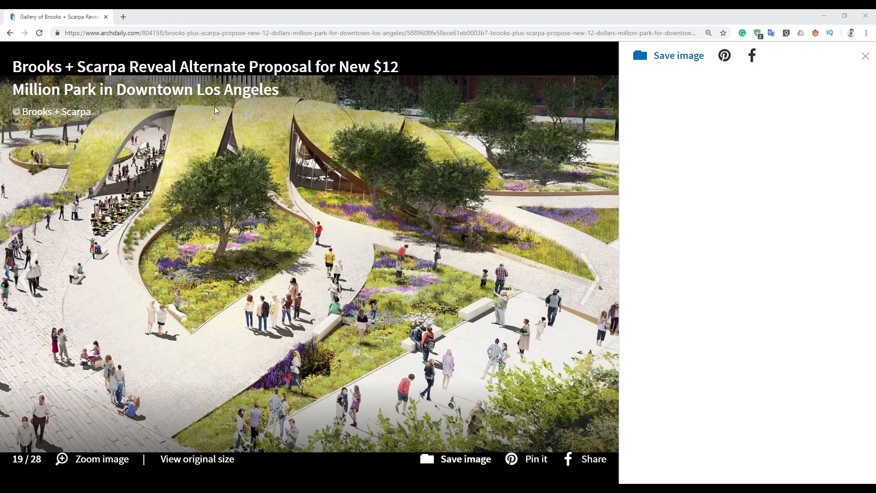
mouse_move(190, 116)
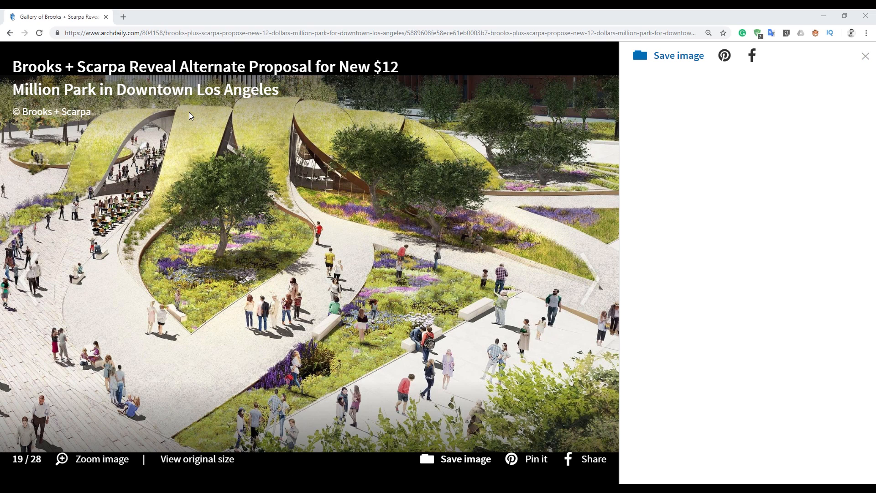
mouse_move(196, 121)
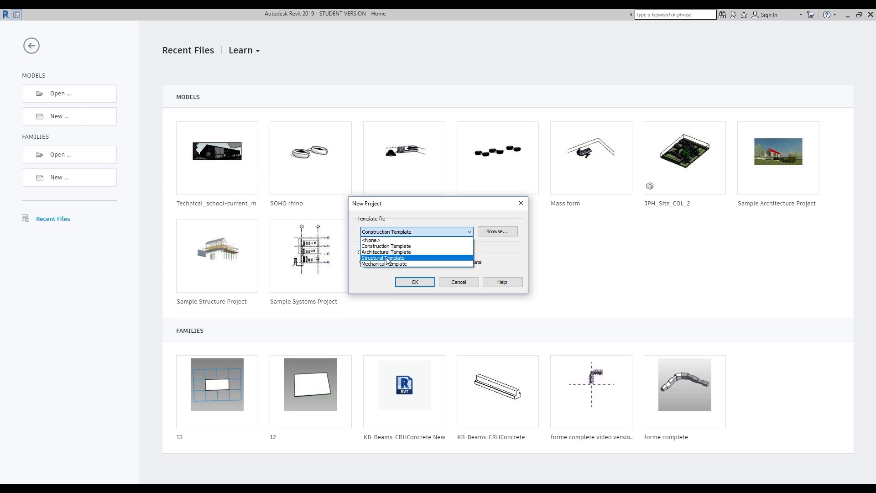
Create a new project from the Architectural Template
left_click(385, 252)
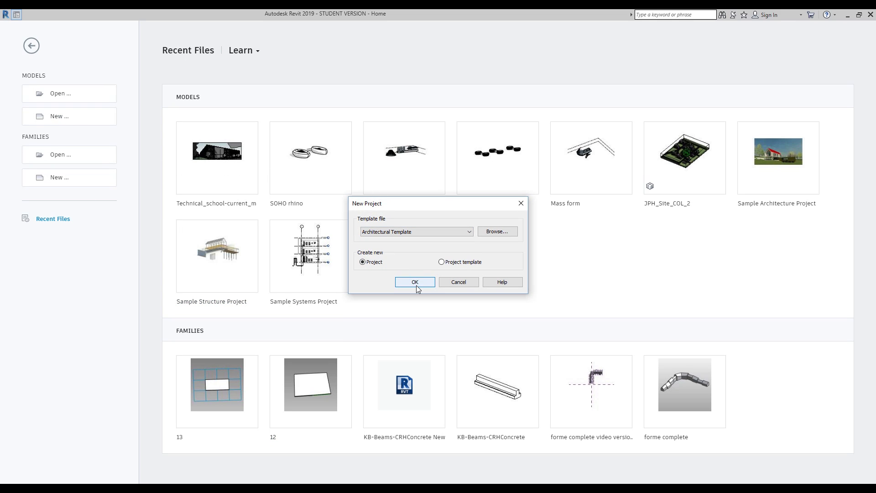
left_click(414, 282)
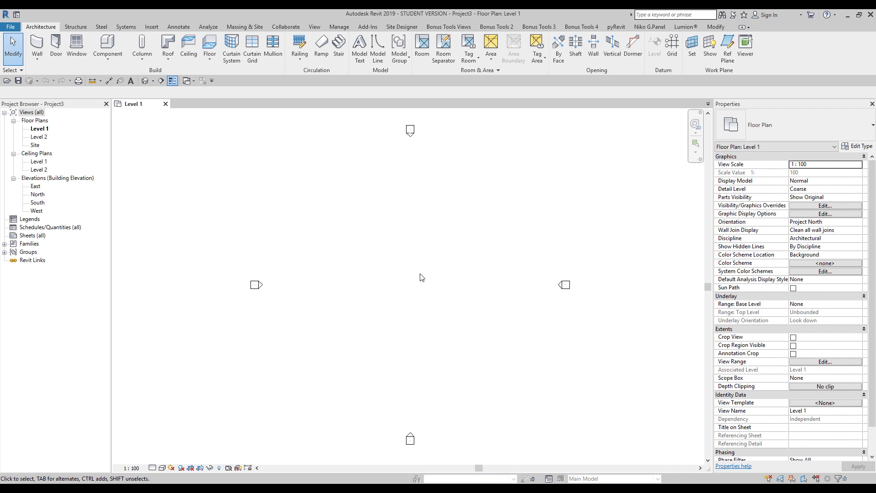
mouse_move(418, 272)
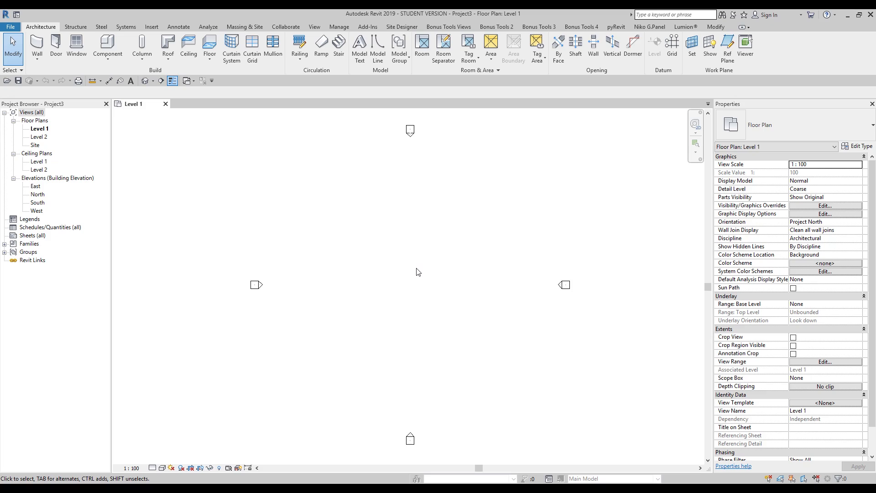
mouse_move(378, 256)
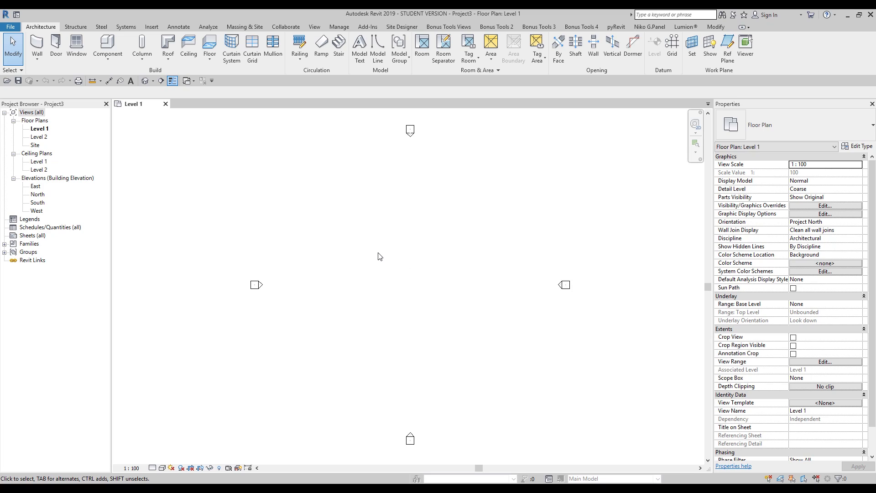
mouse_move(397, 241)
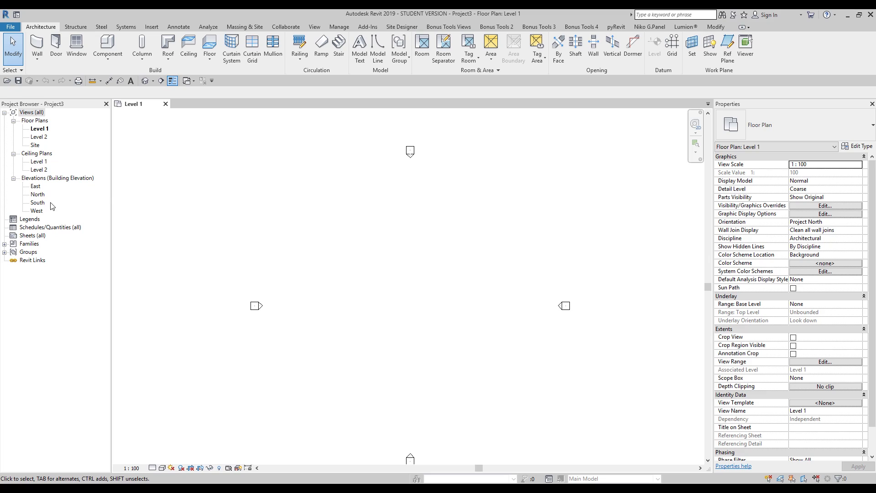
In the South elevation, draw a sloped reference plane and name it Top
double_click(37, 202)
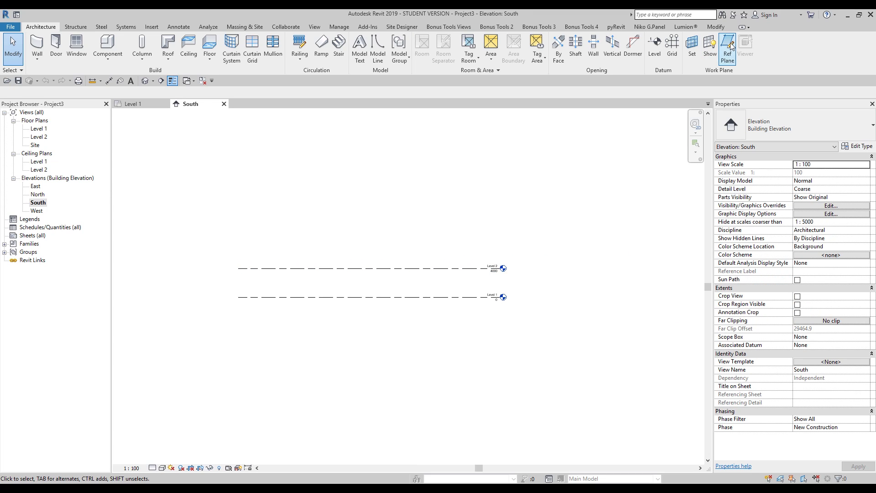
left_click(728, 47)
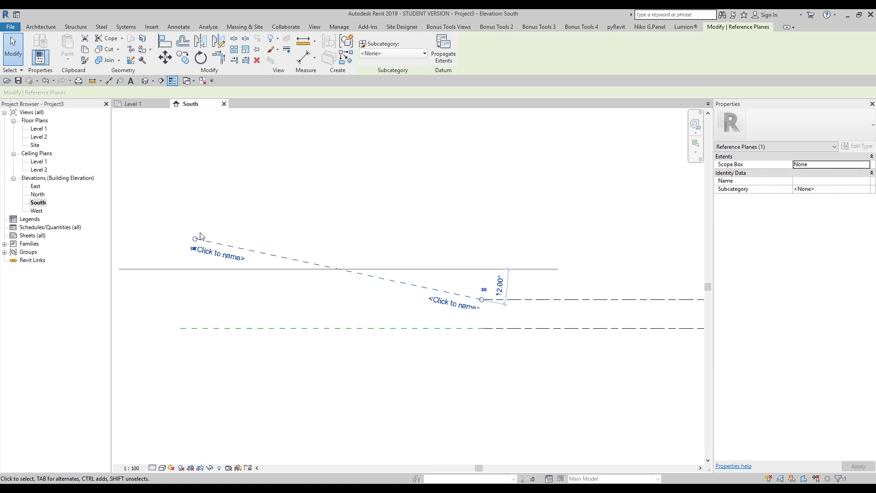
left_click(217, 256)
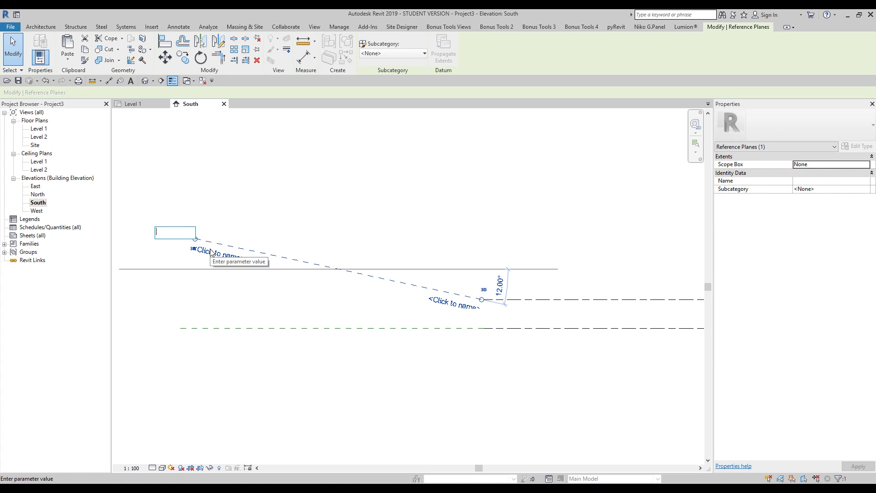
type("Top")
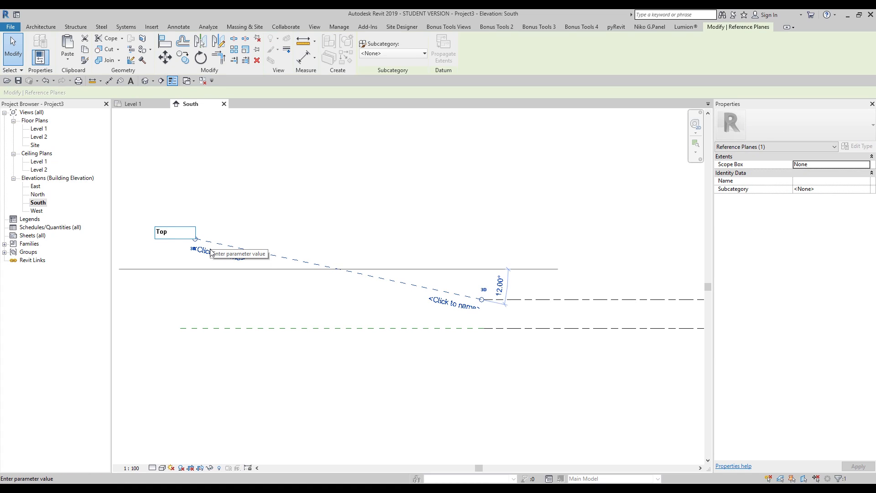
mouse_move(412, 316)
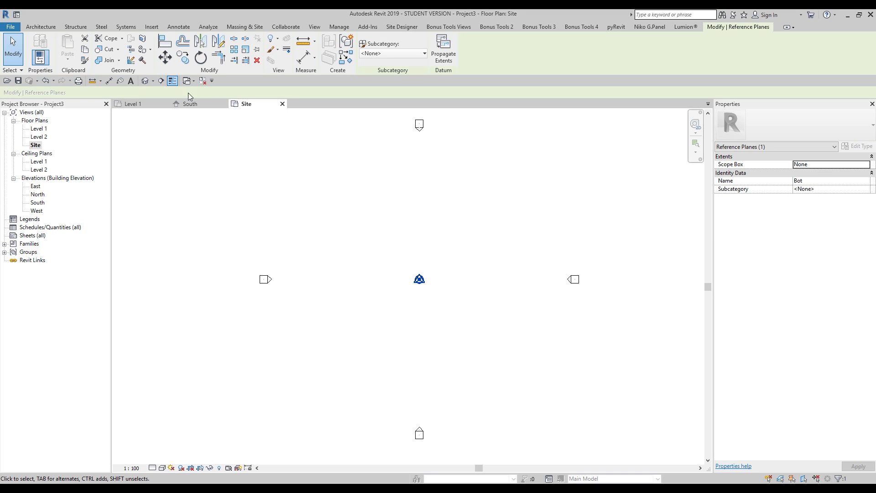
Start an in-place mass named Mass 1 from Massing & Site and list the placement planes
left_click(40, 26)
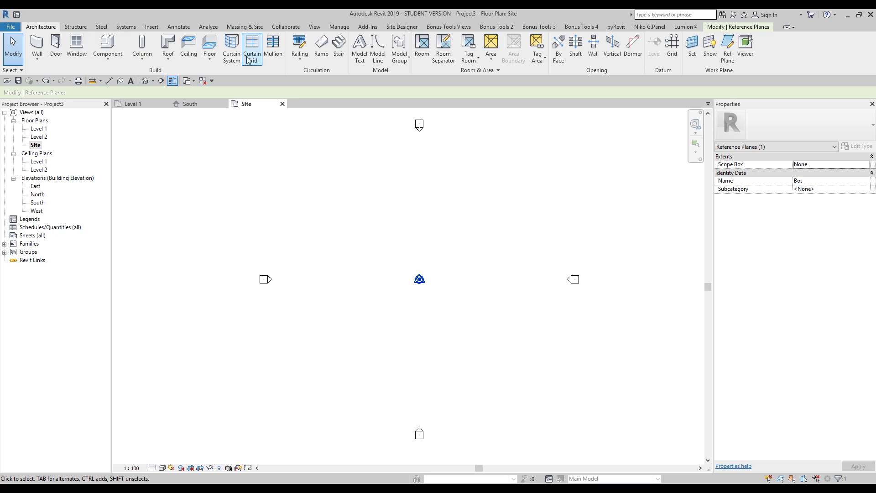
left_click(244, 27)
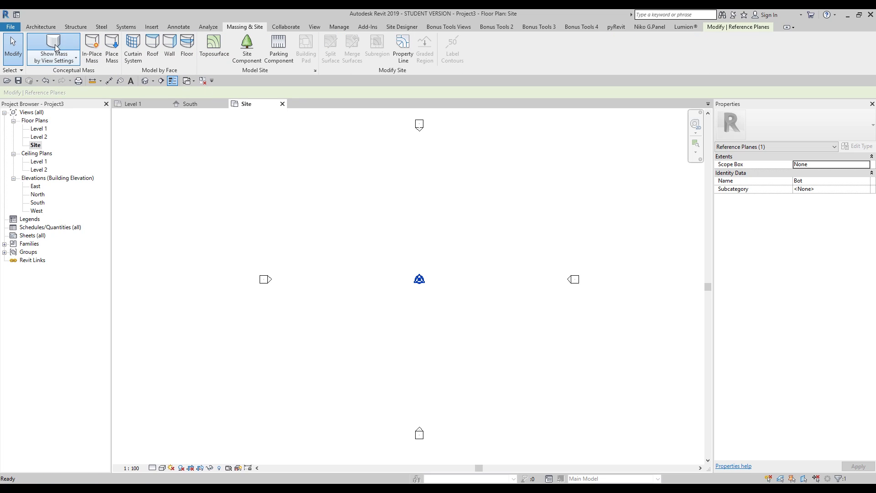
mouse_move(91, 48)
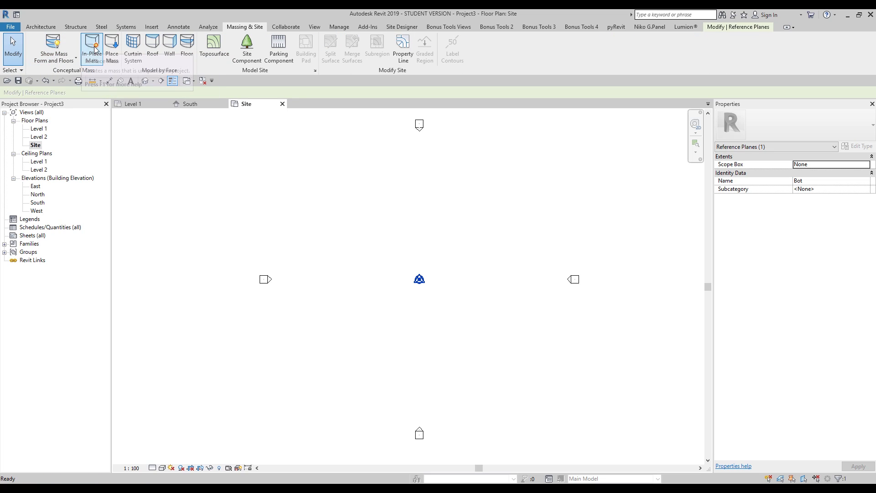
left_click(91, 46)
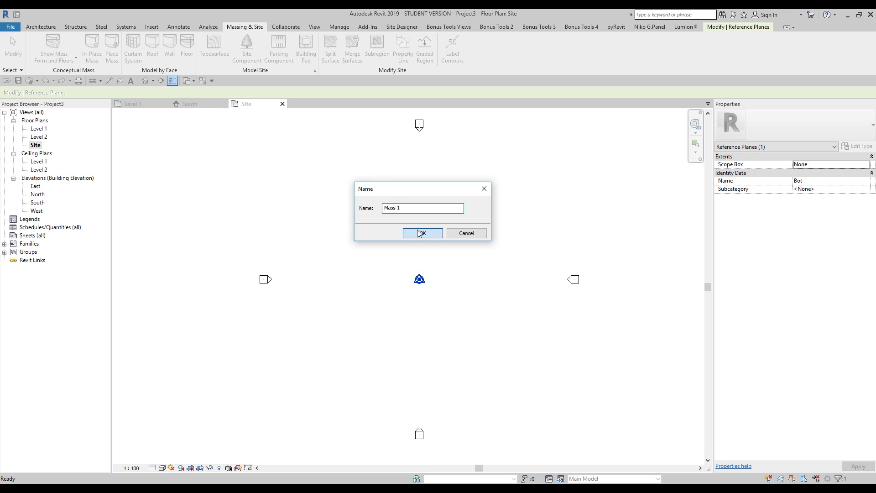
left_click(421, 233)
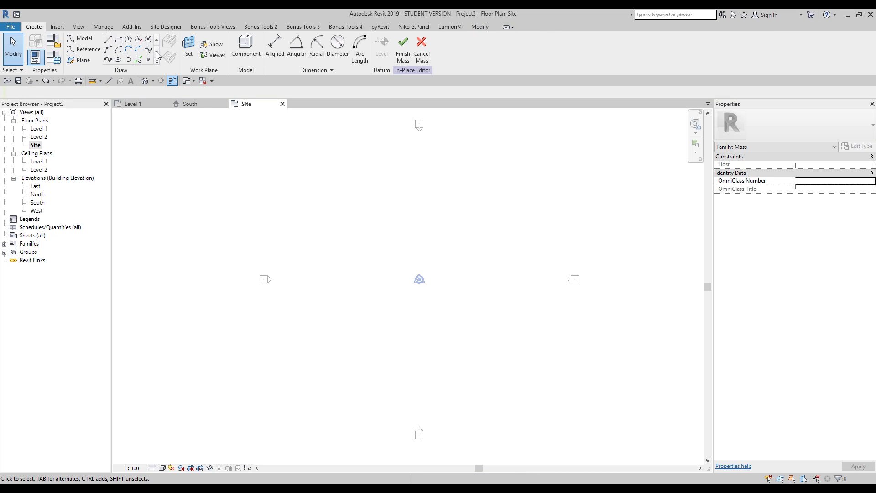
left_click(148, 51)
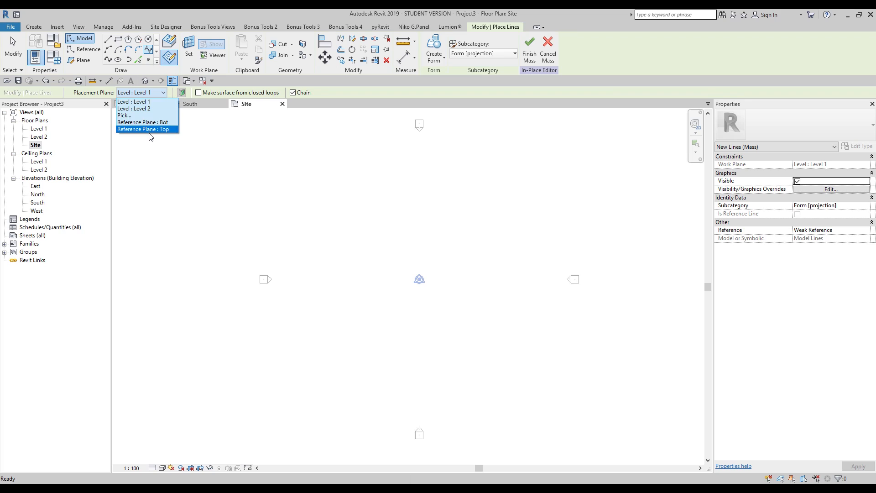
mouse_move(143, 101)
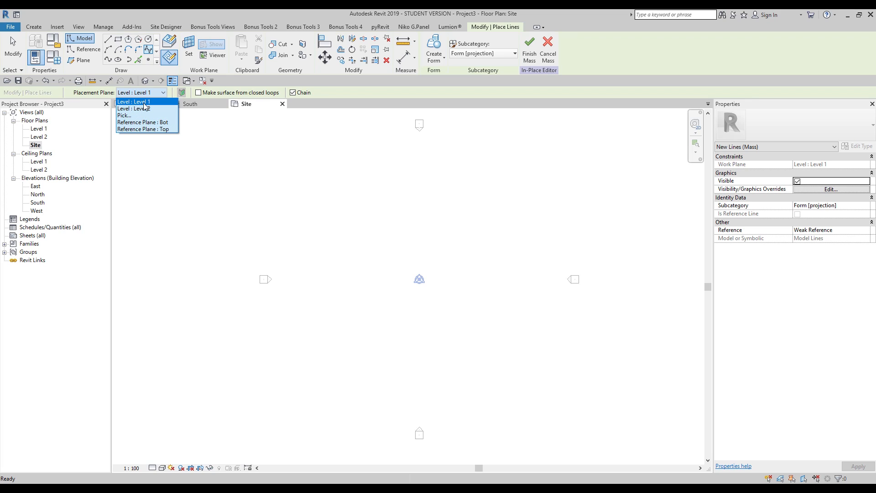
Sketch a curved spline on the Bot reference plane inside Mass 1
left_click(134, 102)
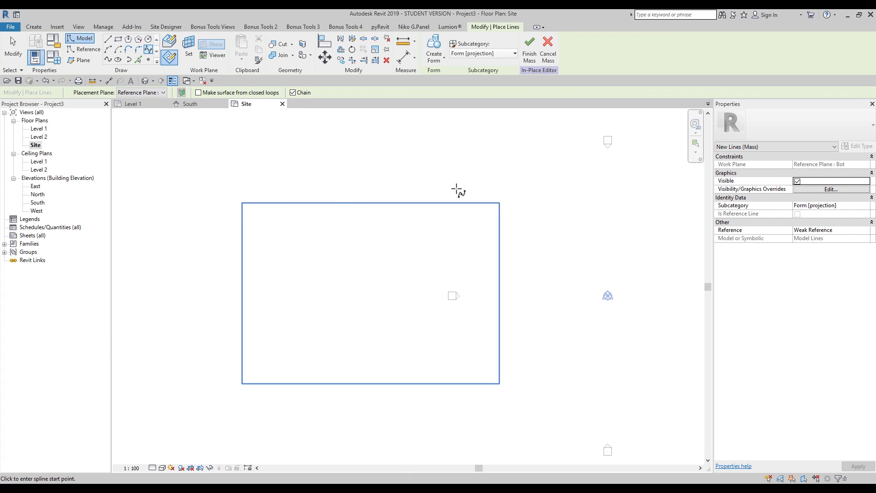
mouse_move(416, 339)
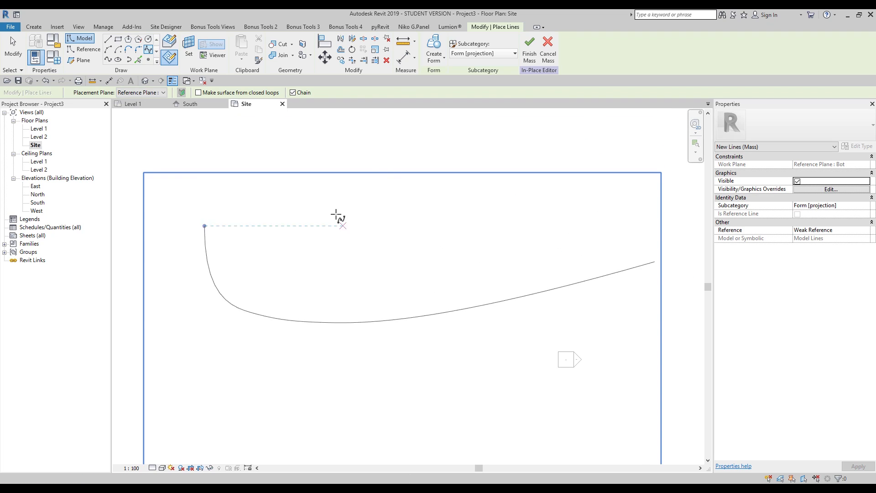
left_click(162, 93)
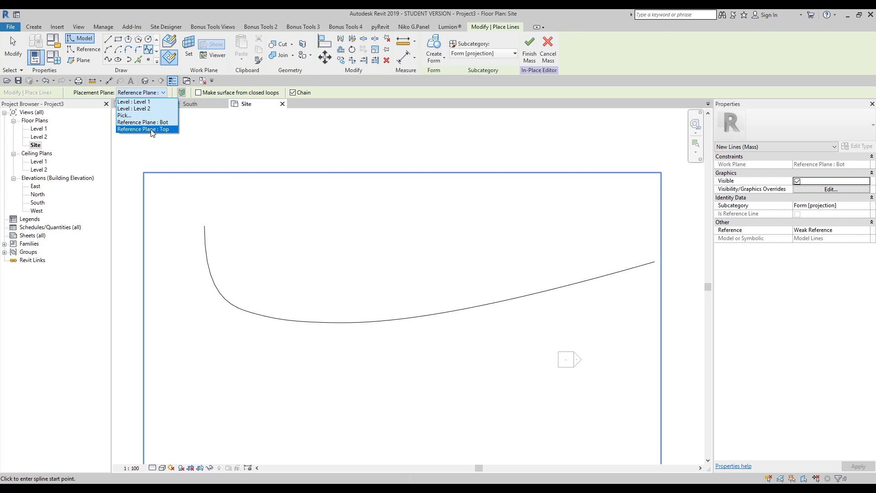
Draw a second spline on the Top reference plane and return to the South elevation
left_click(144, 128)
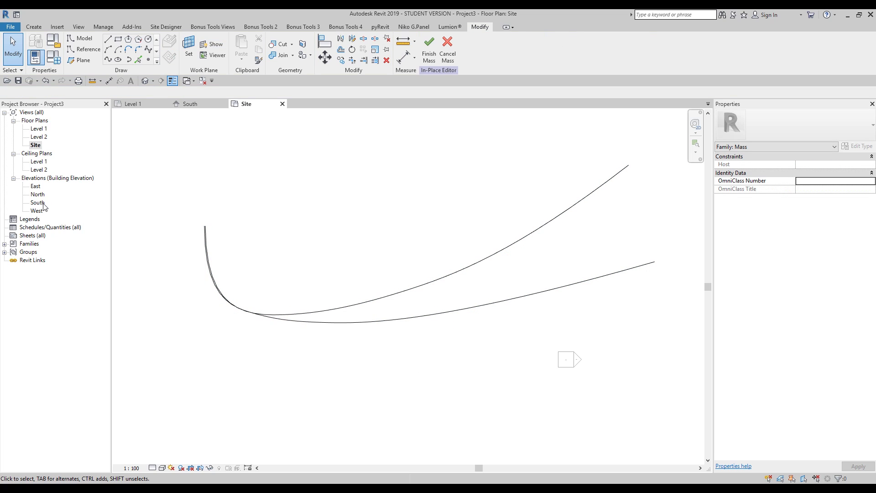
double_click(38, 202)
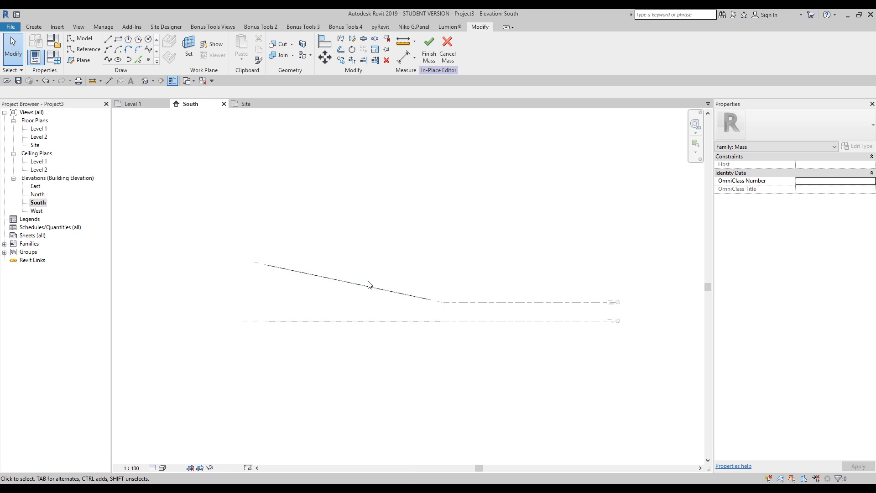
mouse_move(374, 321)
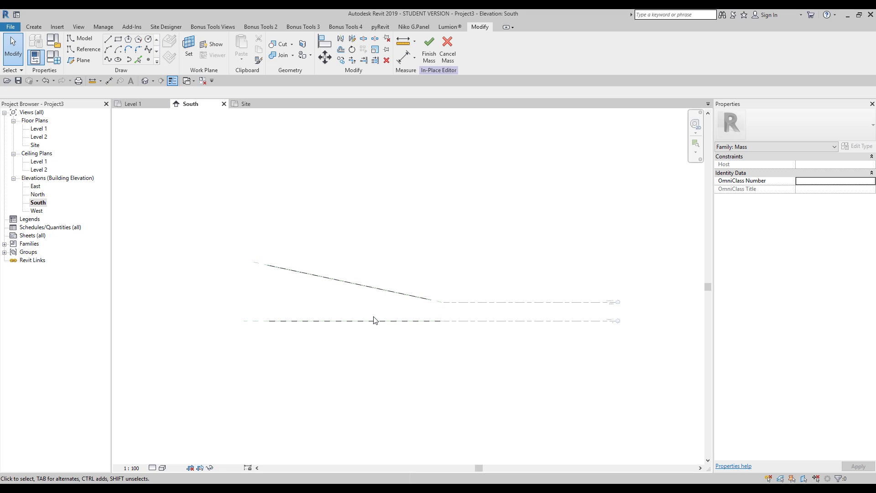
mouse_move(135, 84)
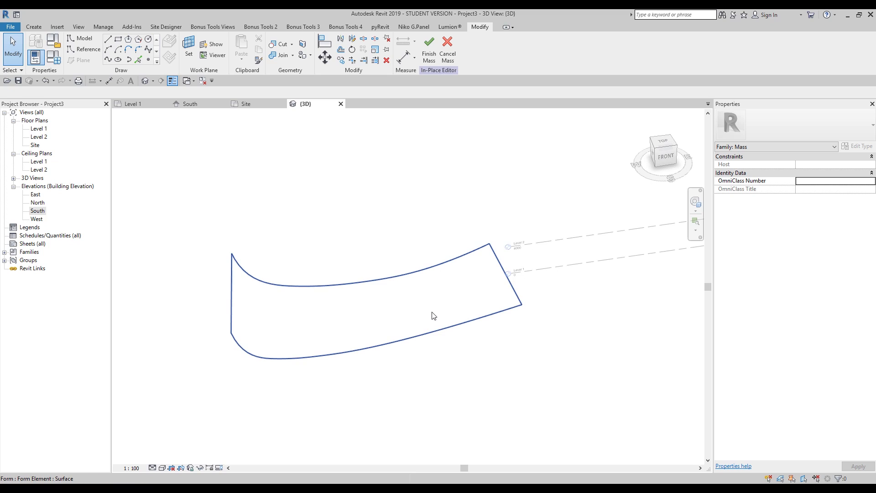
mouse_move(423, 296)
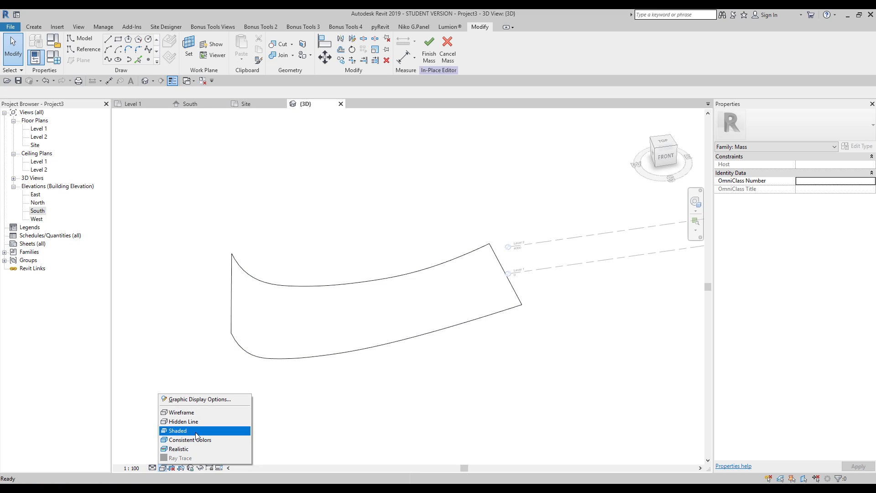
Show the 3D model shaded and select the curved surface form
left_click(178, 430)
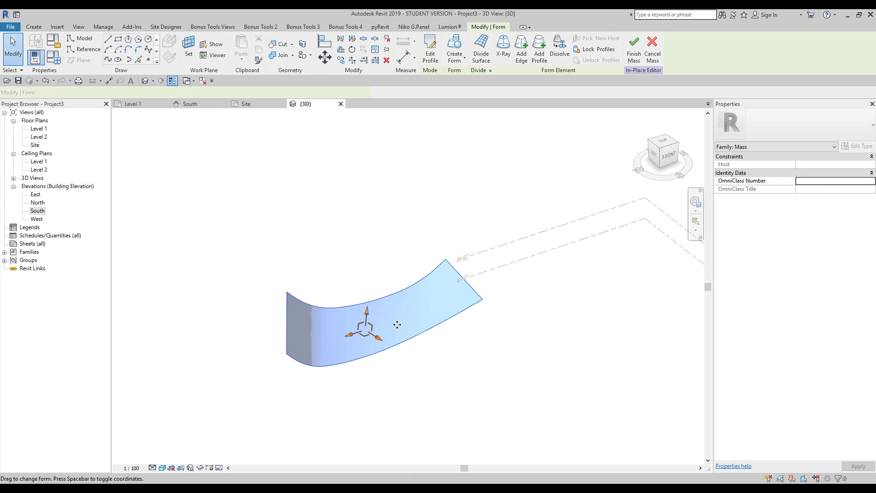
left_click(391, 313)
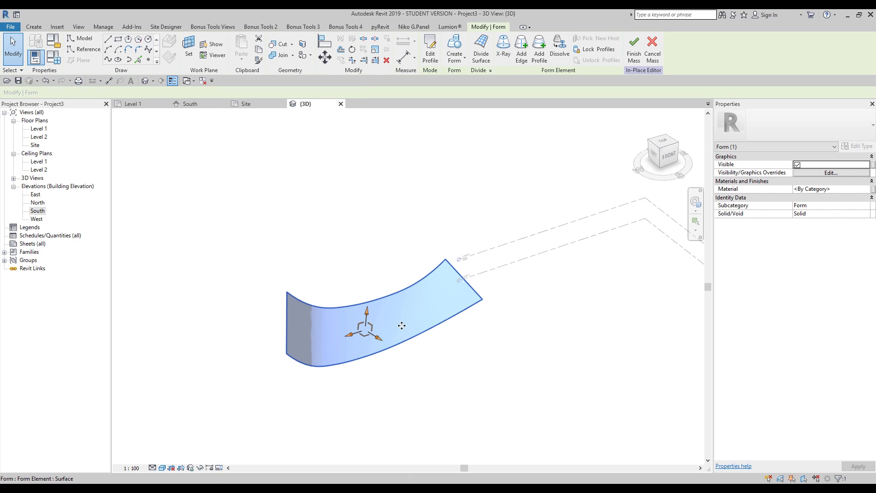
mouse_move(480, 50)
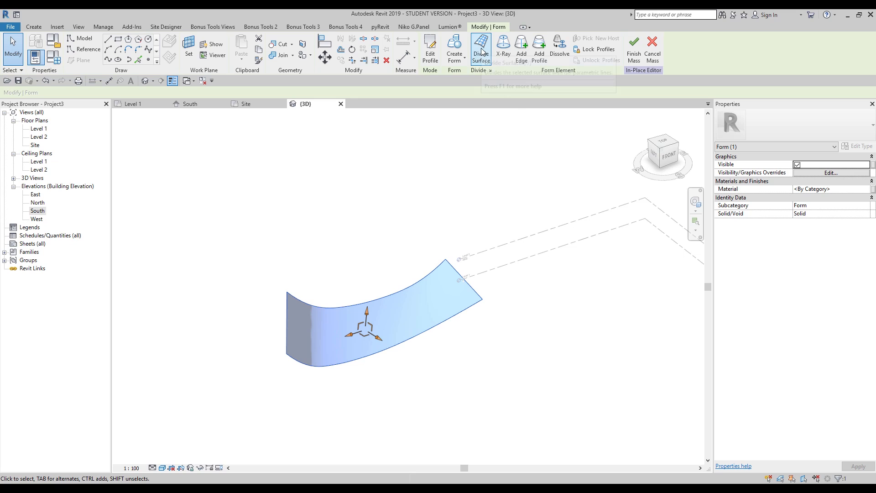
Divide the selected surface into a grid displayed as a half-step tile pattern
left_click(480, 47)
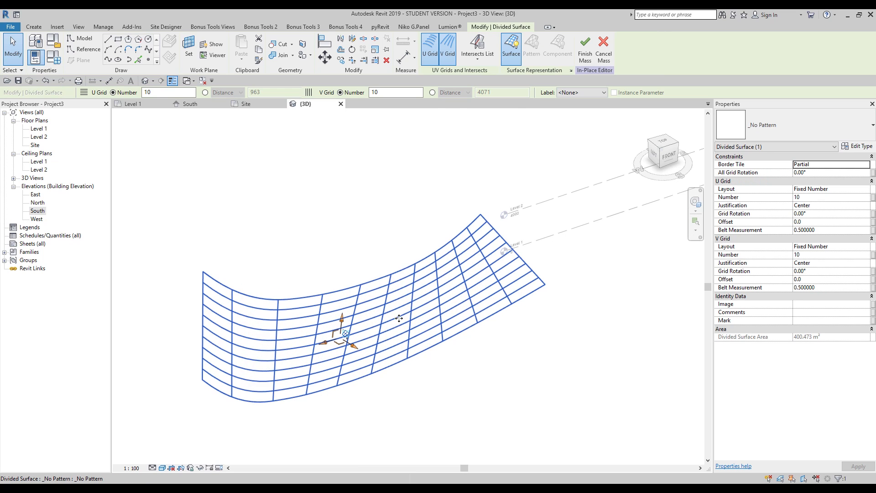
mouse_move(475, 258)
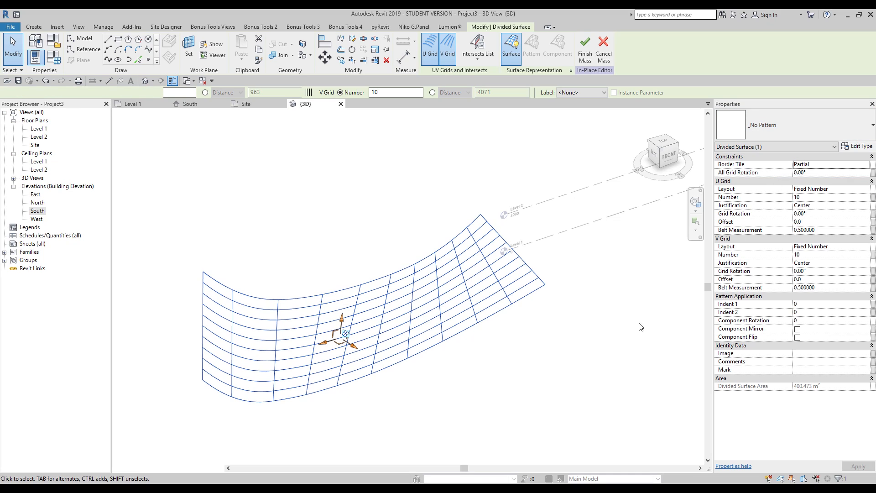
left_click(531, 48)
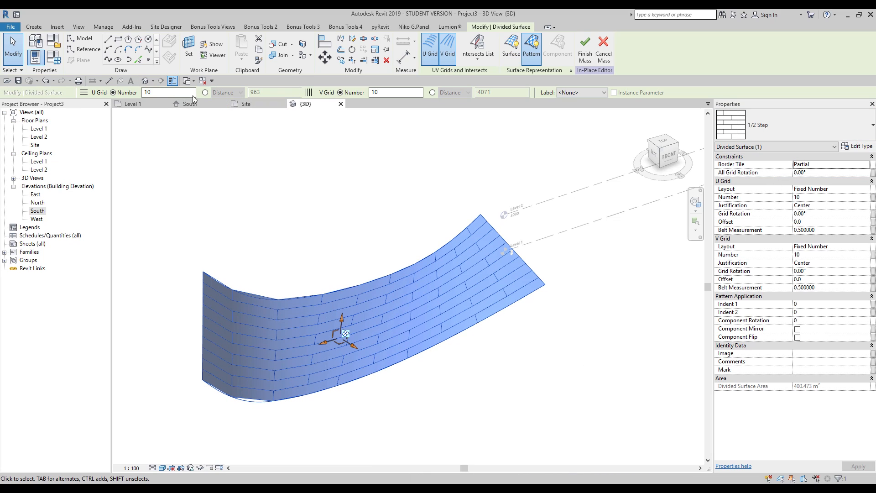
Raise the grid division counts in the Options Bar to make the half-step pattern finer
triple_click(161, 92)
type("15")
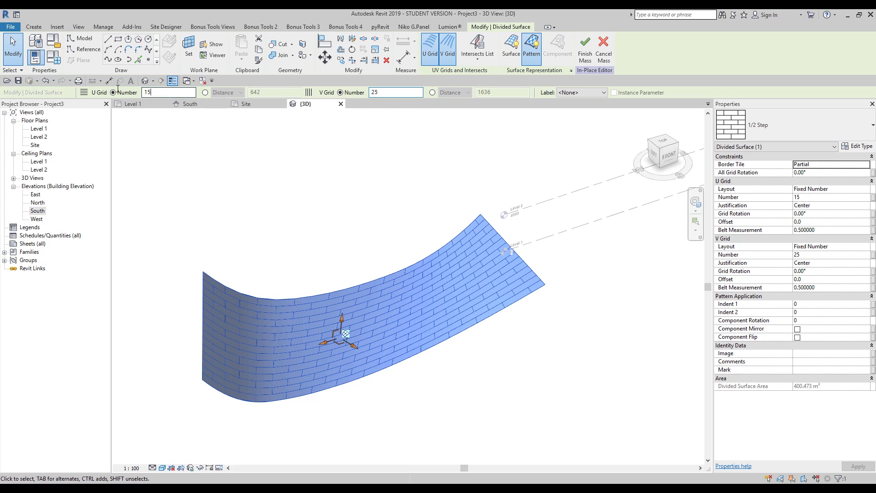
triple_click(168, 92)
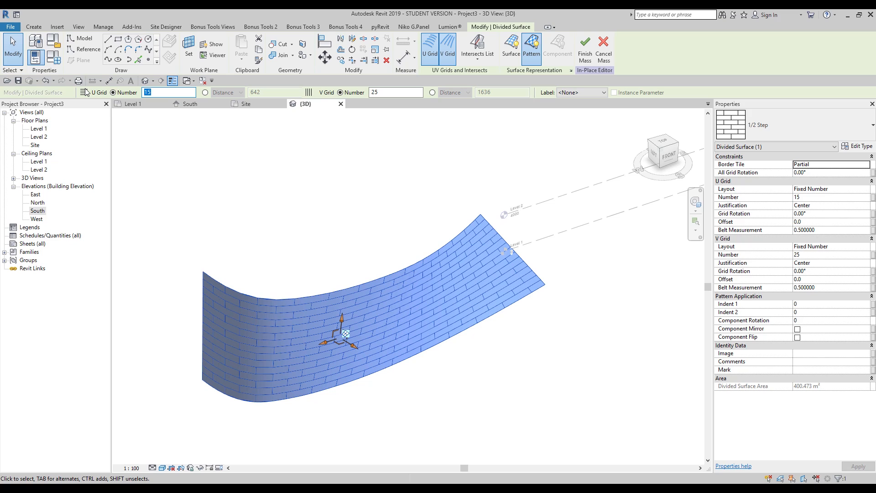
type("17")
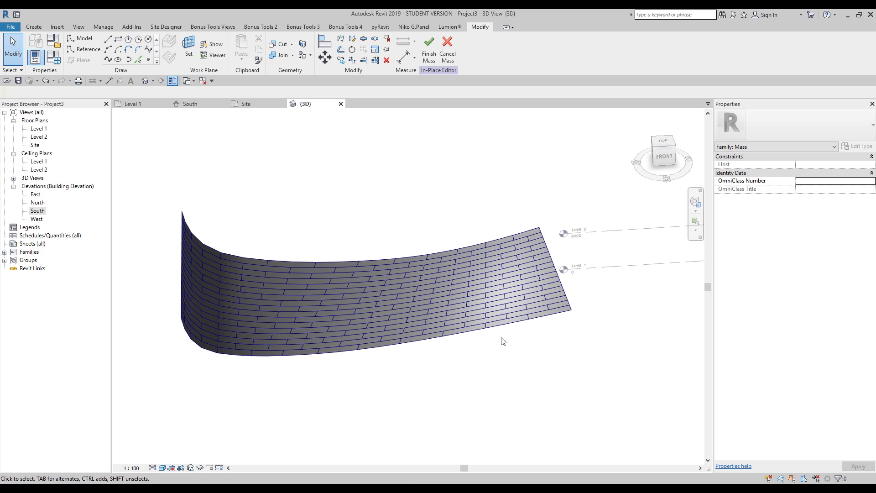
Start a new family from the Metric Curtain Panel Pattern Based.rft template
left_click(442, 320)
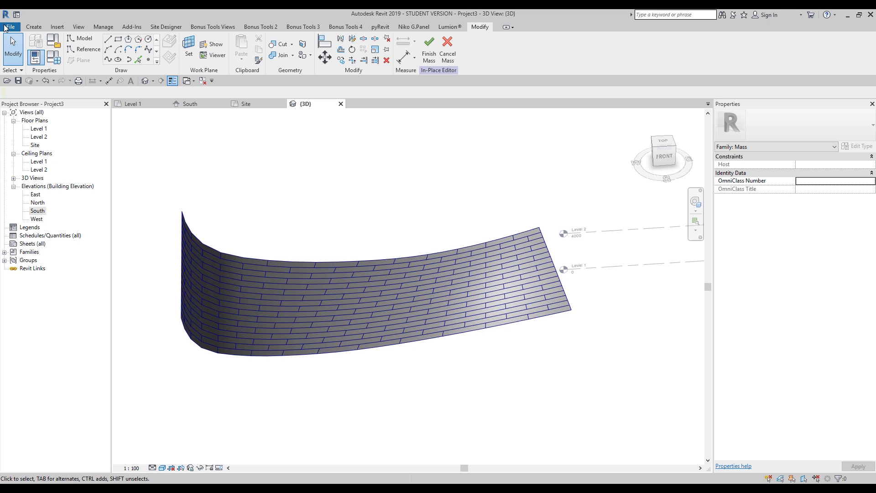
left_click(10, 26)
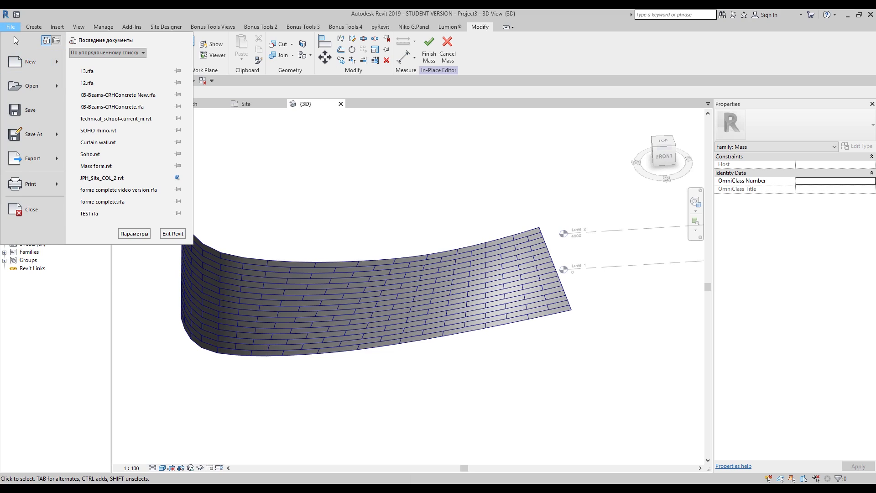
left_click(30, 61)
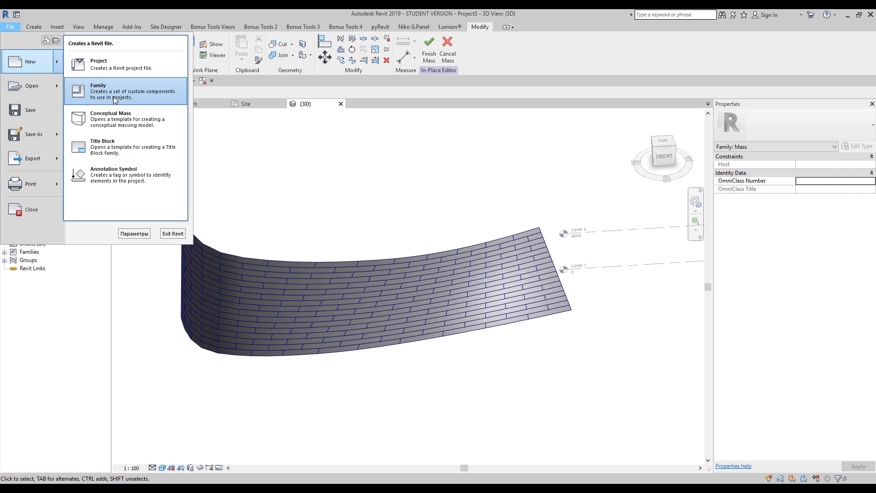
left_click(99, 91)
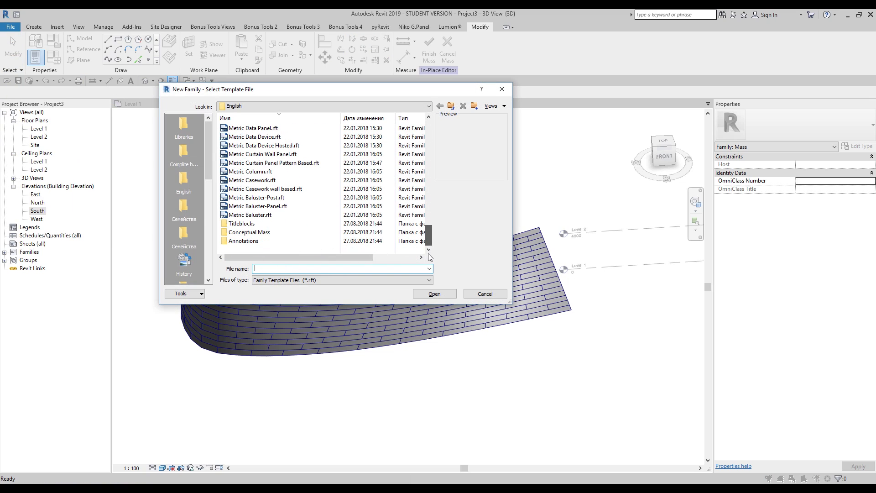
left_click(248, 232)
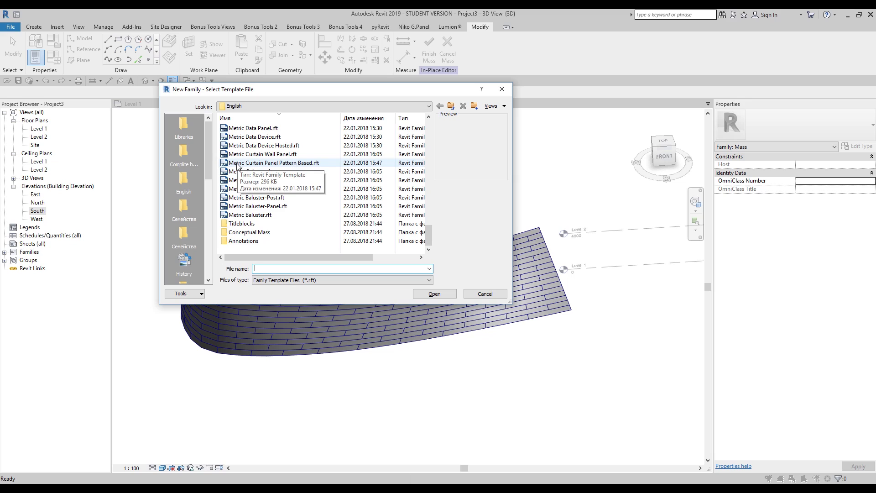
mouse_move(317, 170)
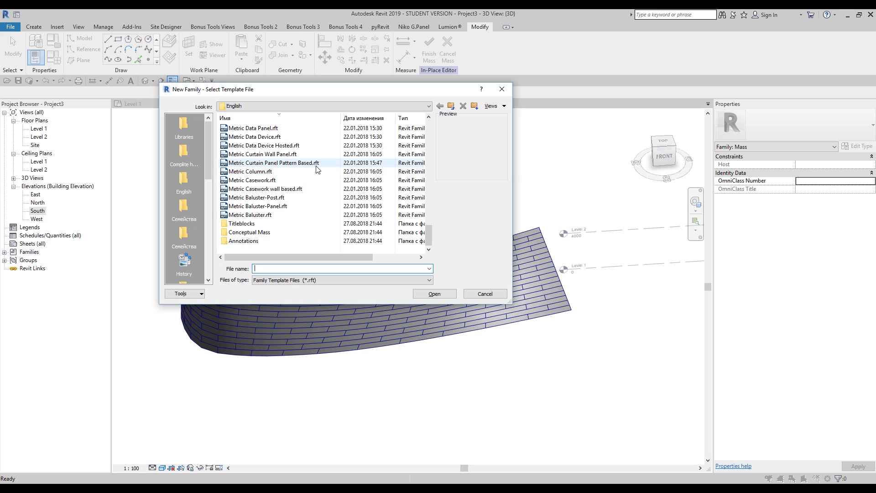
left_click(273, 163)
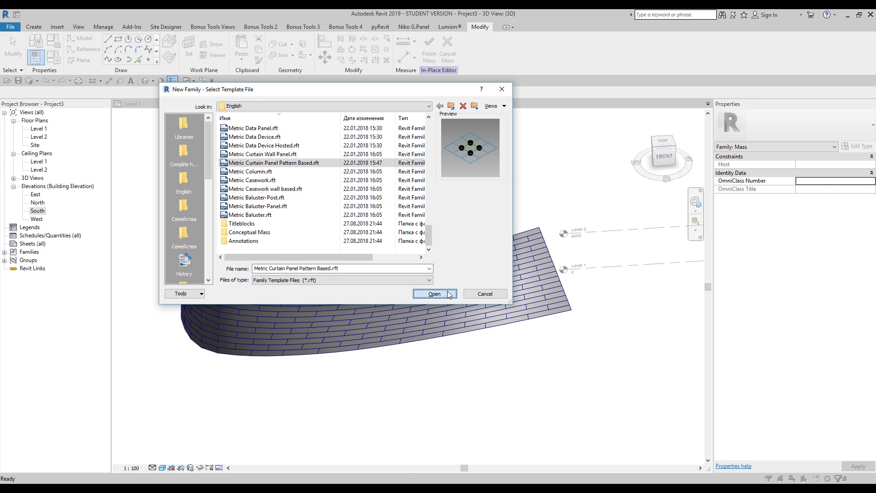
left_click(434, 293)
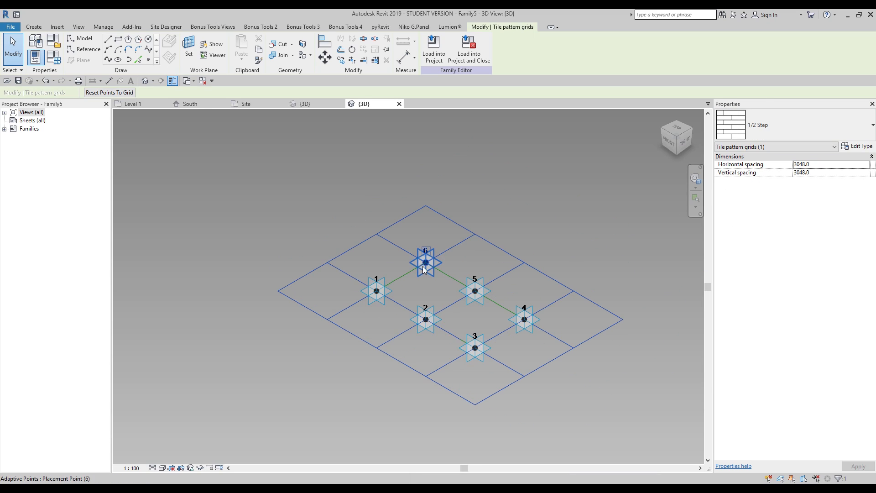
Chain reference lines through the six adaptive points and form a flat panel surface from the loop
left_click(474, 348)
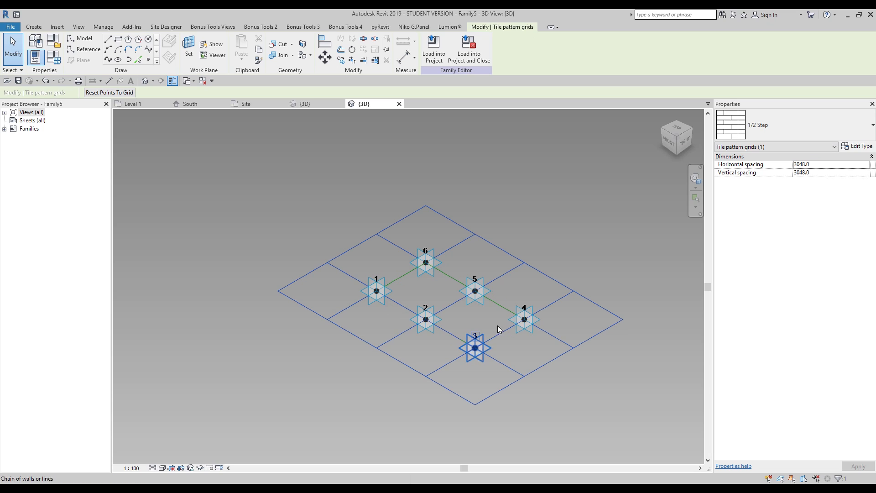
left_click(426, 261)
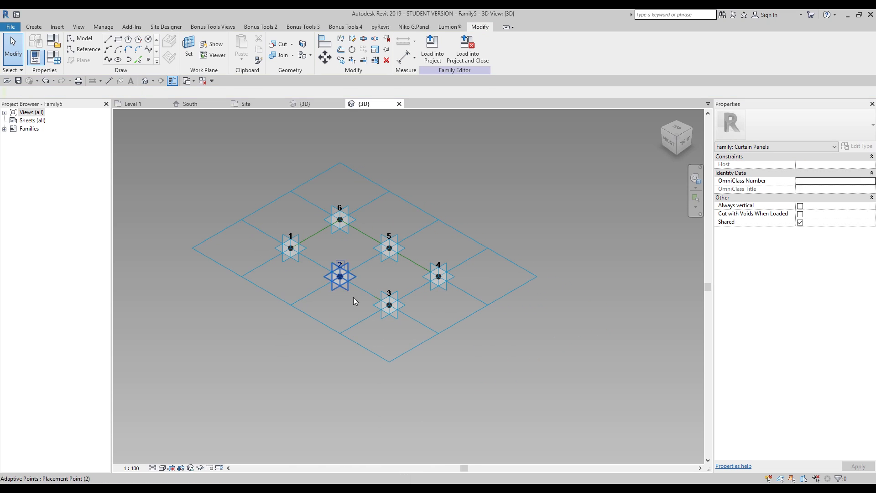
left_click(242, 173)
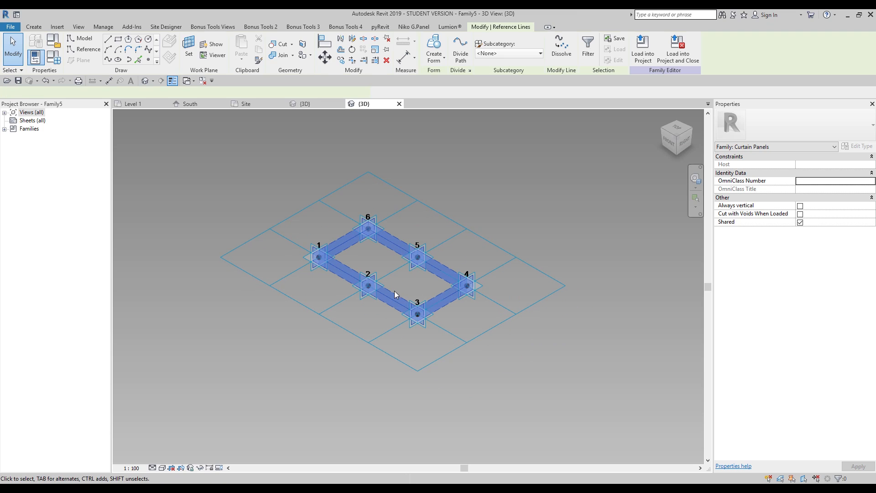
left_click(434, 48)
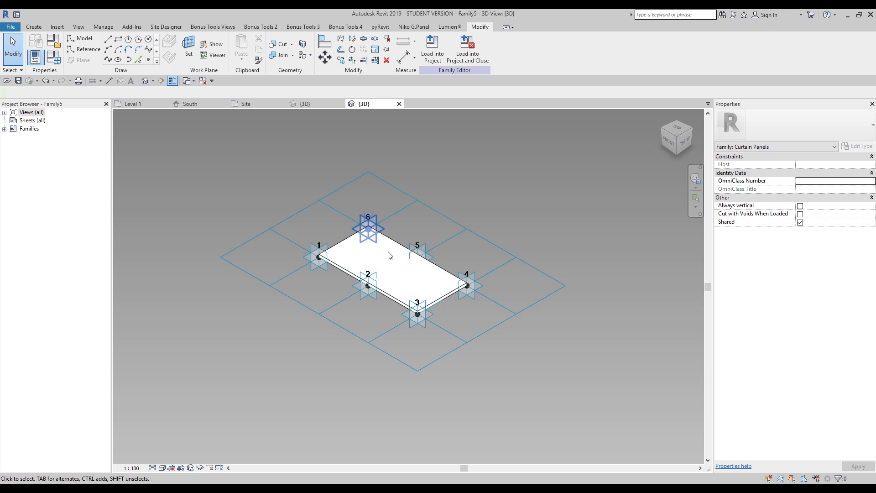
left_click(431, 45)
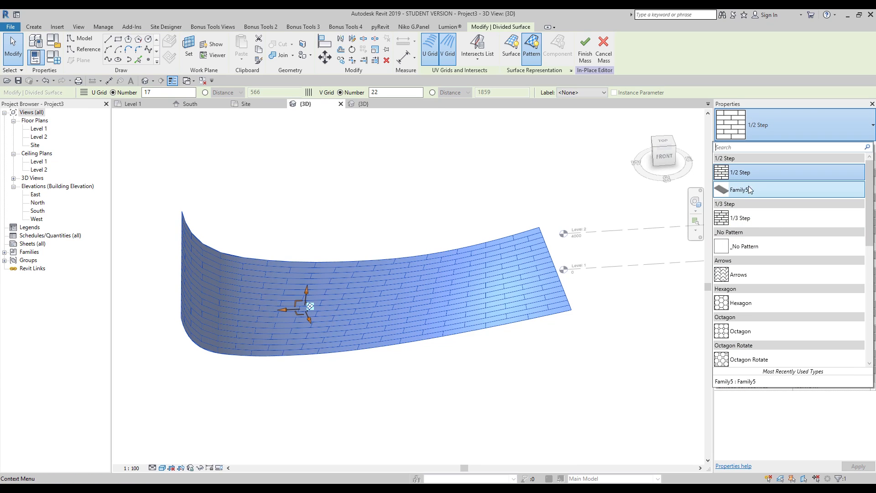
mouse_move(553, 406)
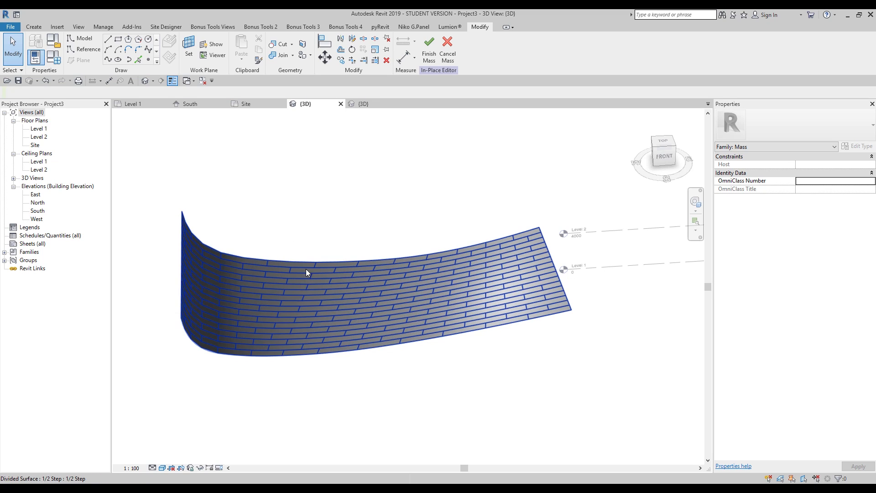
mouse_move(330, 274)
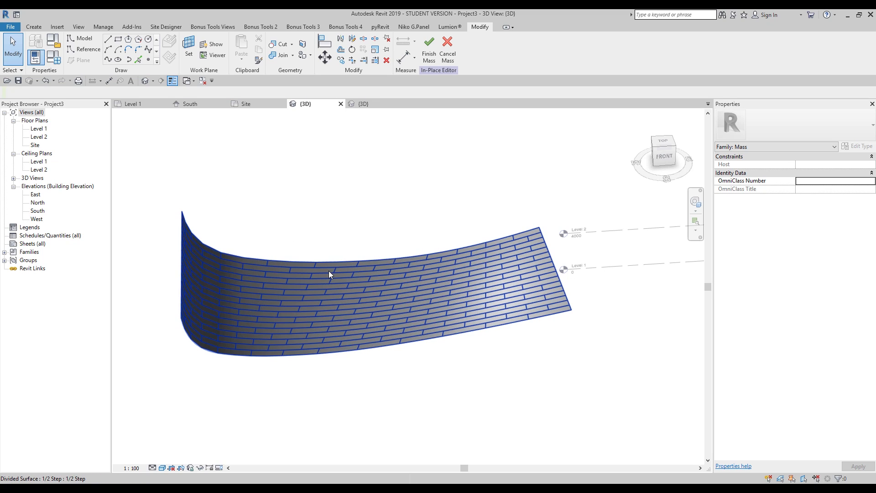
Deselect in the 3D view and bring up the File menu, leaving the brick-patterned surface unchanged
left_click(435, 401)
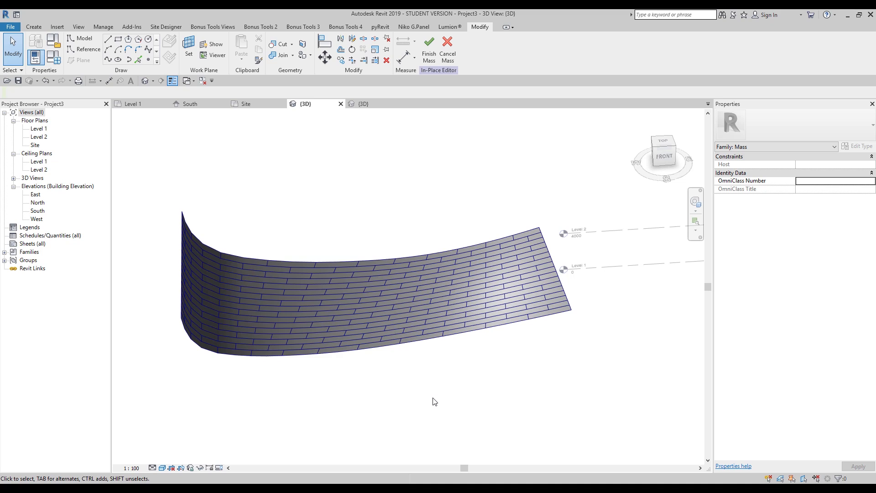
mouse_move(440, 392)
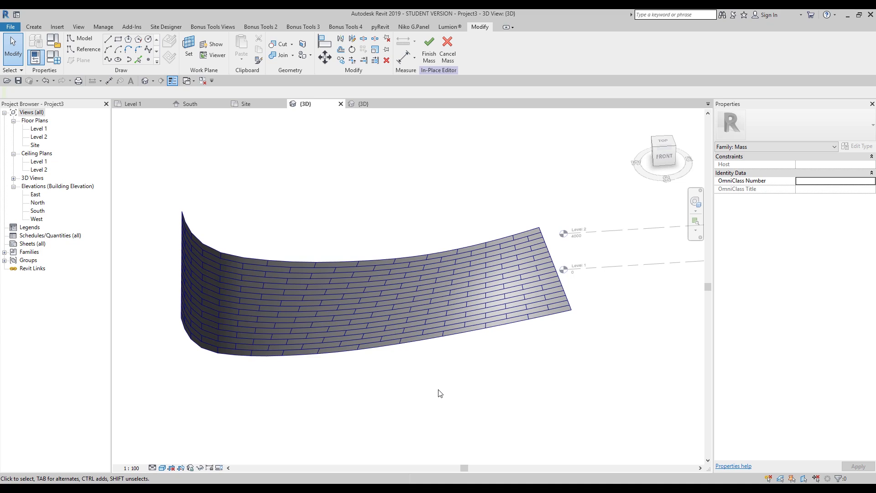
left_click(412, 315)
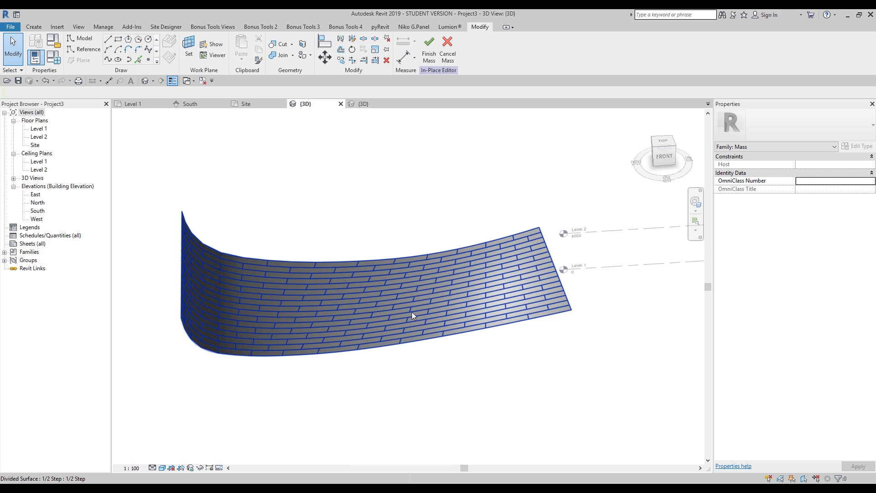
left_click(10, 26)
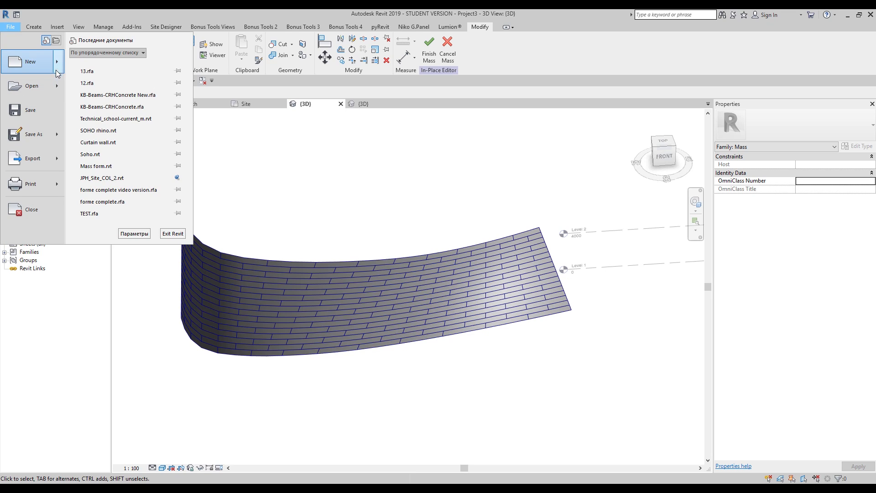
Create a new family from Metric Generic Model Adaptive.rft and show its Ref. Level floor plan
left_click(29, 61)
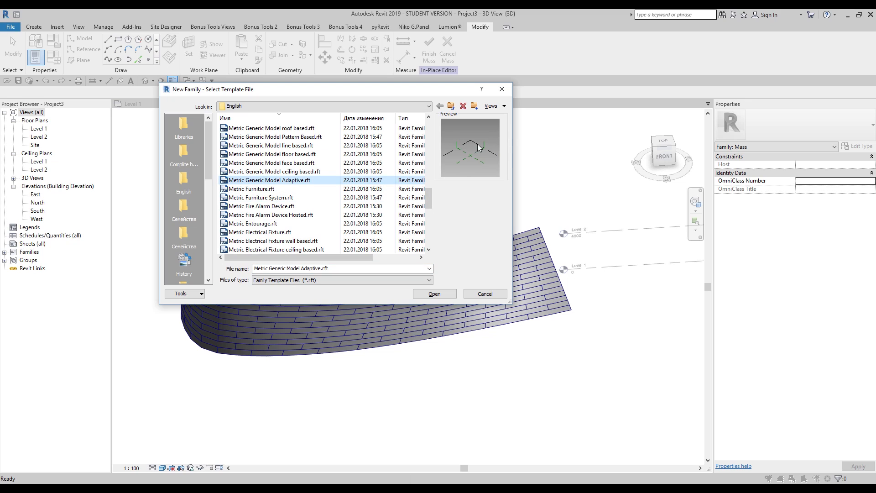
mouse_move(434, 292)
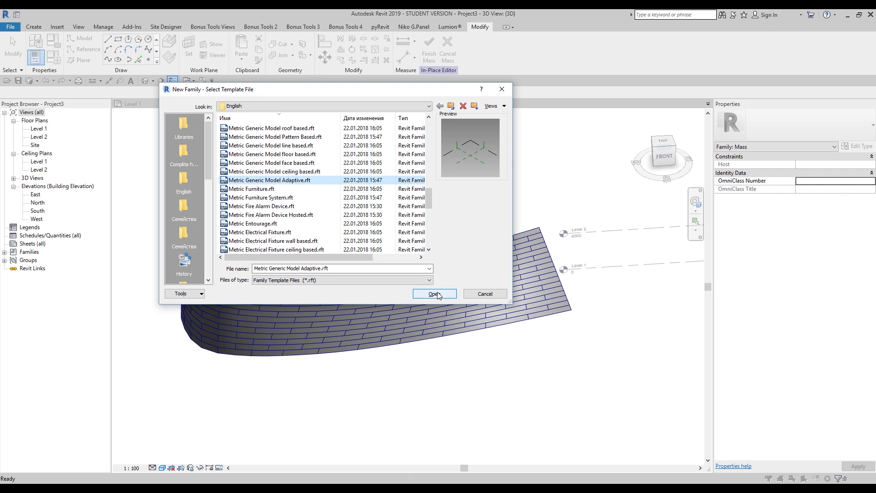
left_click(432, 294)
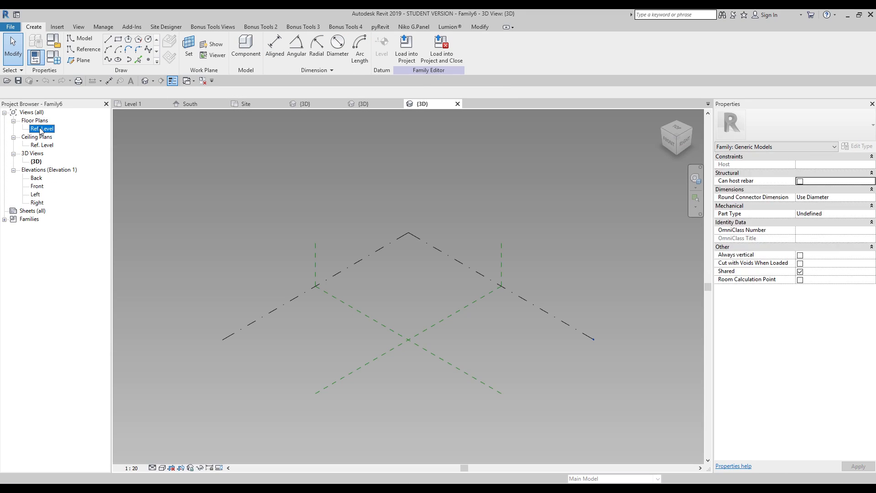
double_click(41, 129)
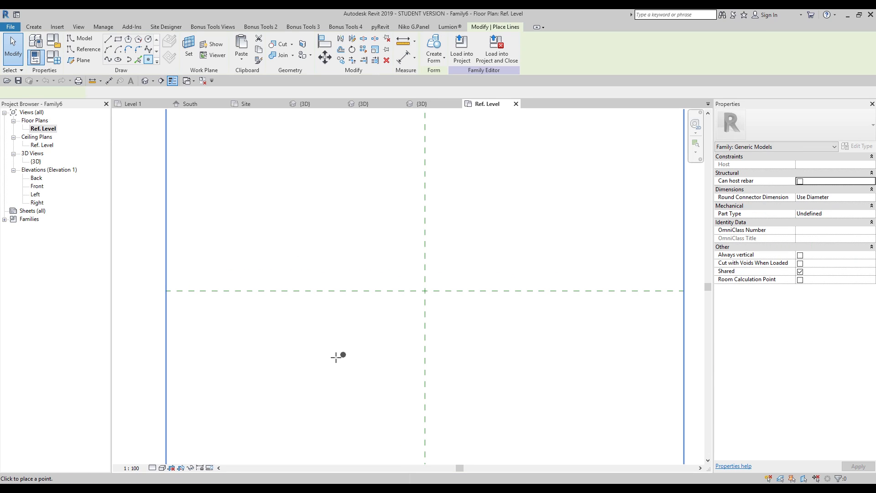
Place six reference points in two rows of three on the Ref. Level plan
left_click(556, 255)
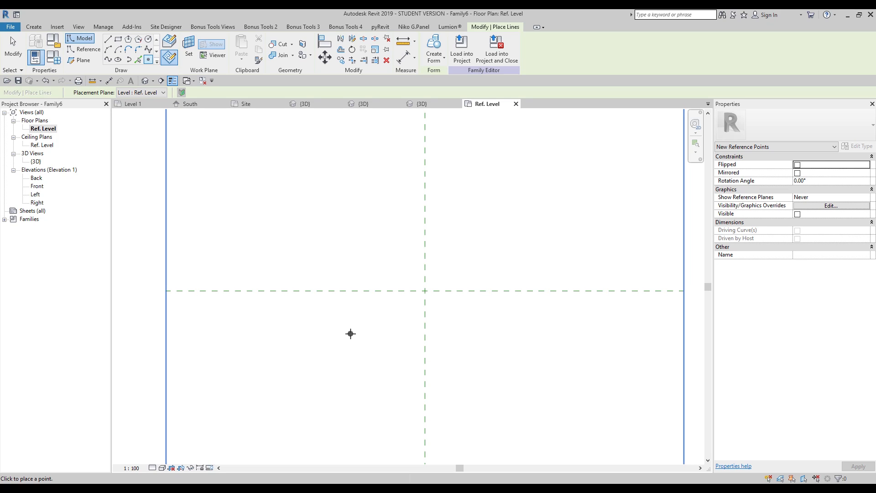
left_click(347, 333)
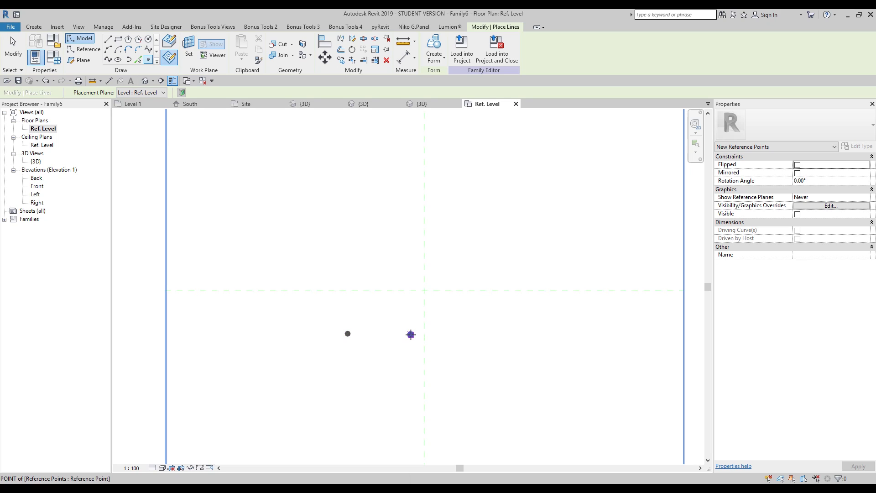
left_click(476, 334)
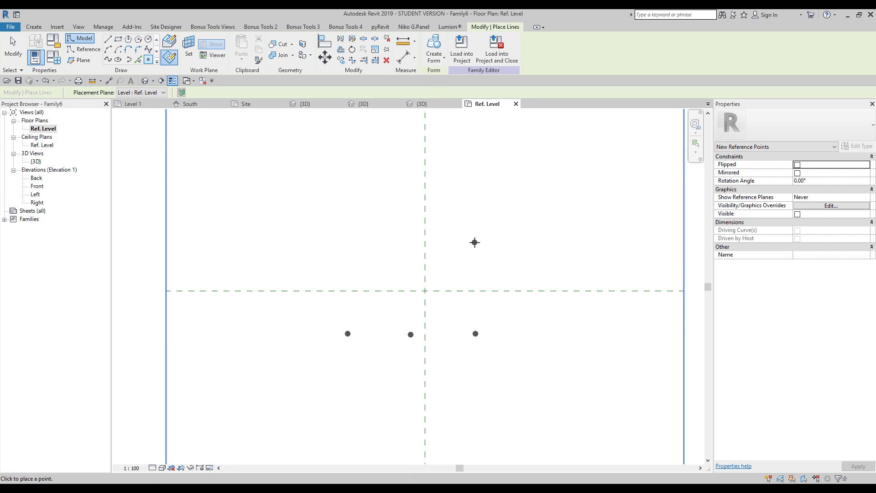
left_click(506, 250)
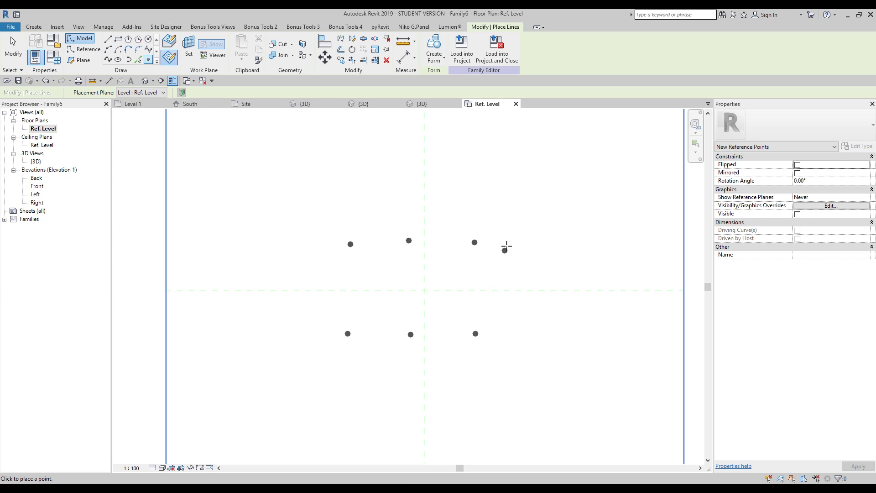
left_click(479, 271)
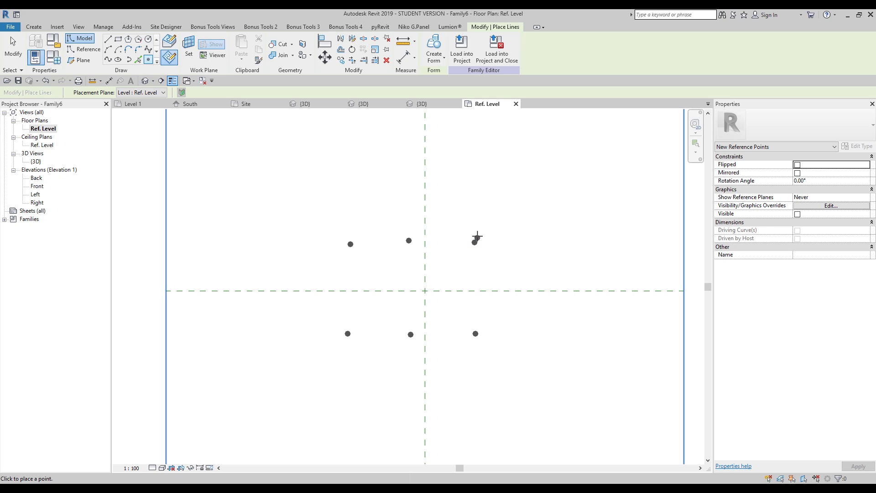
mouse_move(342, 242)
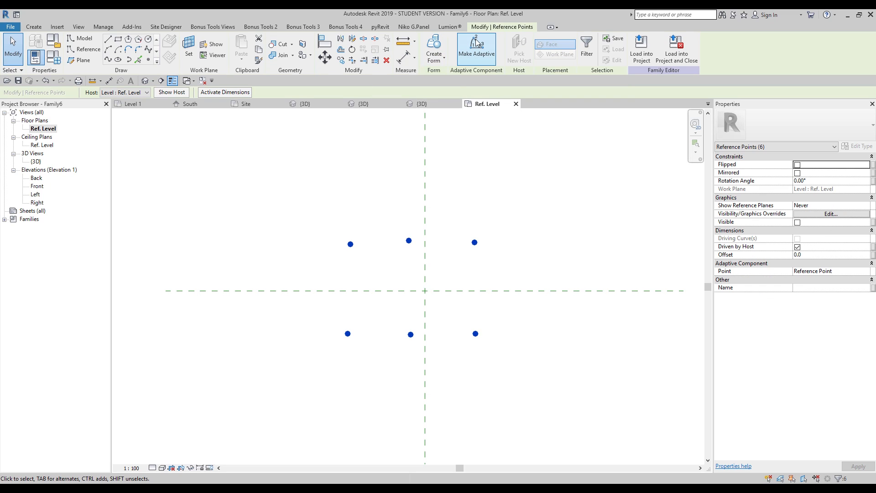
Make the six selected points adaptive so they are numbered 1 through 6
left_click(475, 49)
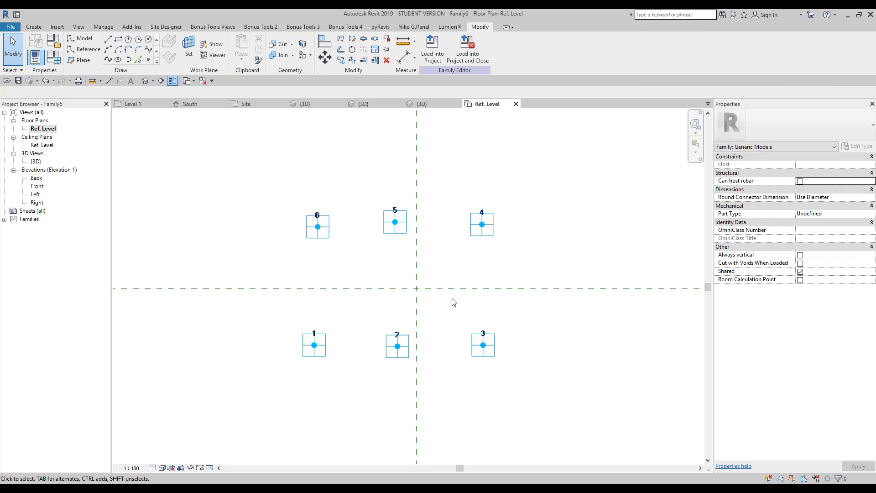
left_click(394, 222)
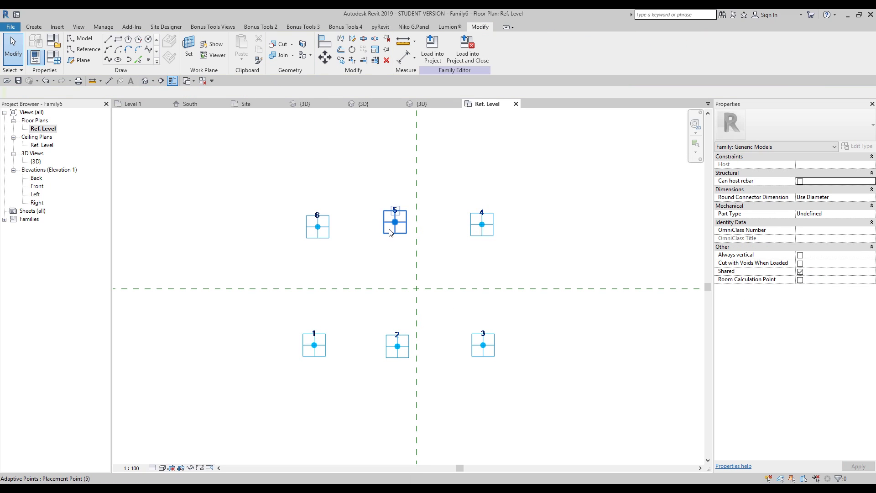
left_click(382, 303)
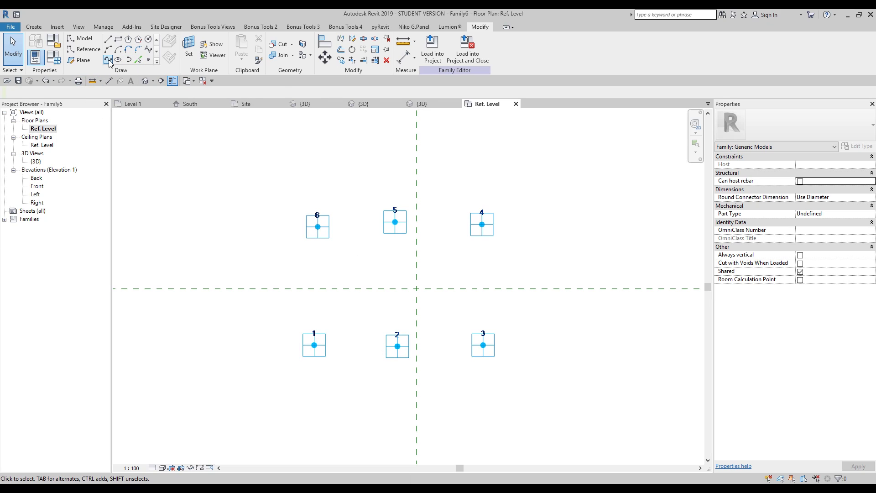
mouse_move(110, 60)
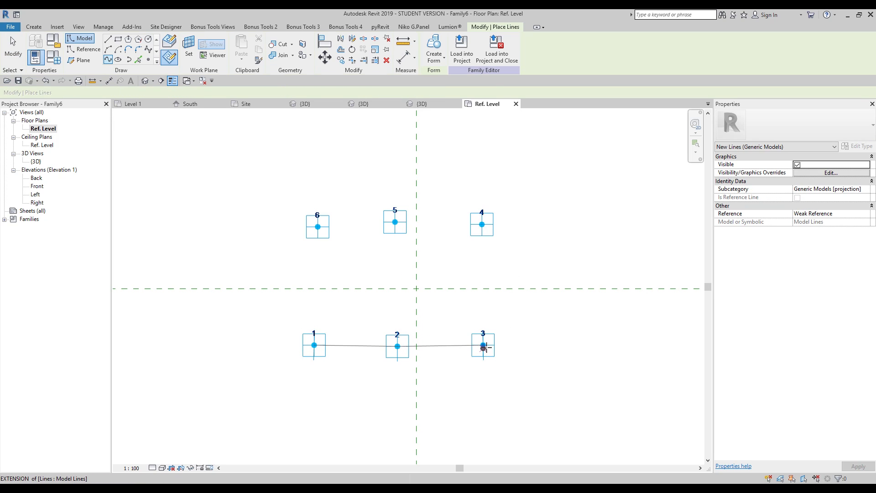
Draw splines through points 1-2-3 and 4-5-6 and lines 3-4 and 6-1 to close the panel outline
left_click(481, 225)
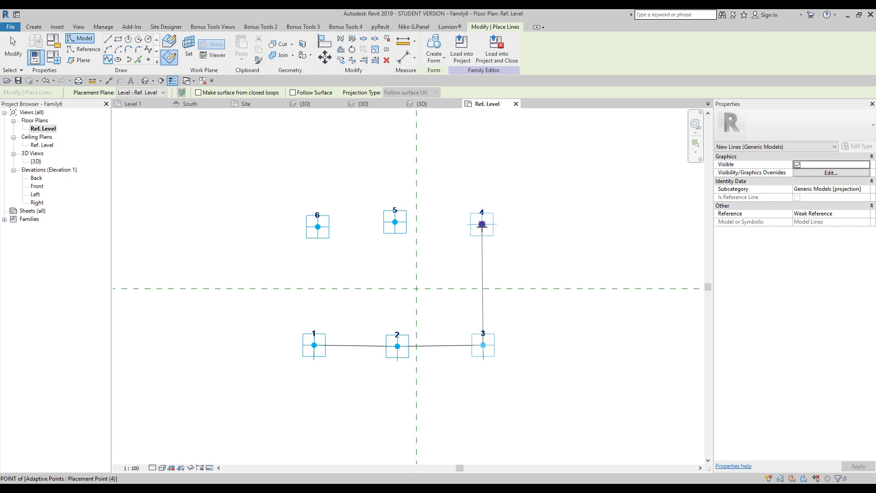
left_click(389, 237)
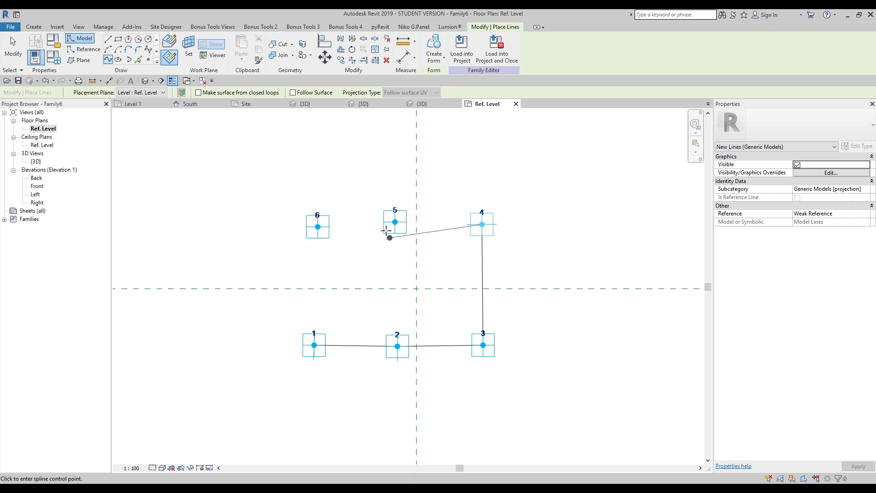
left_click(233, 254)
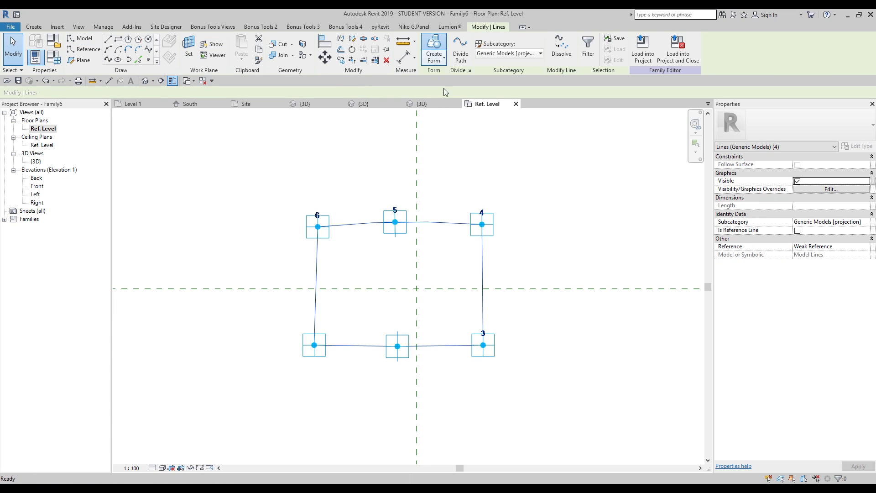
left_click(396, 345)
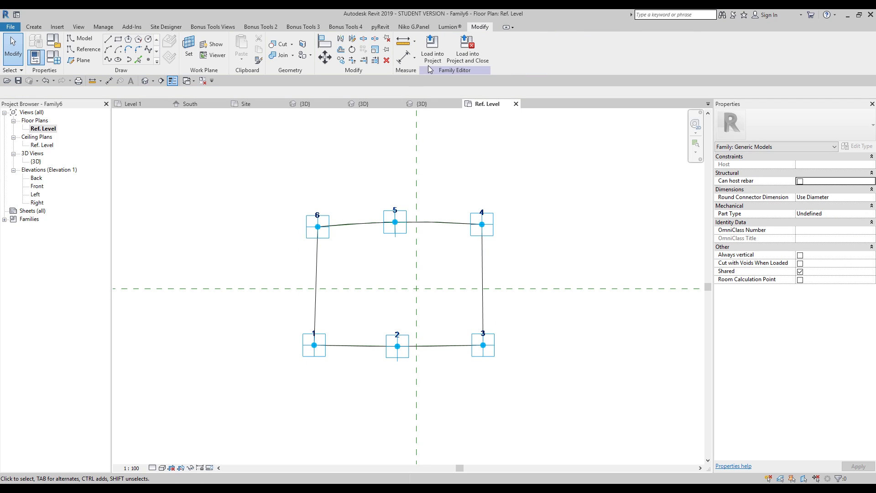
Load the panel family into Project3, cancel placement and return to the mass 3D view
left_click(432, 49)
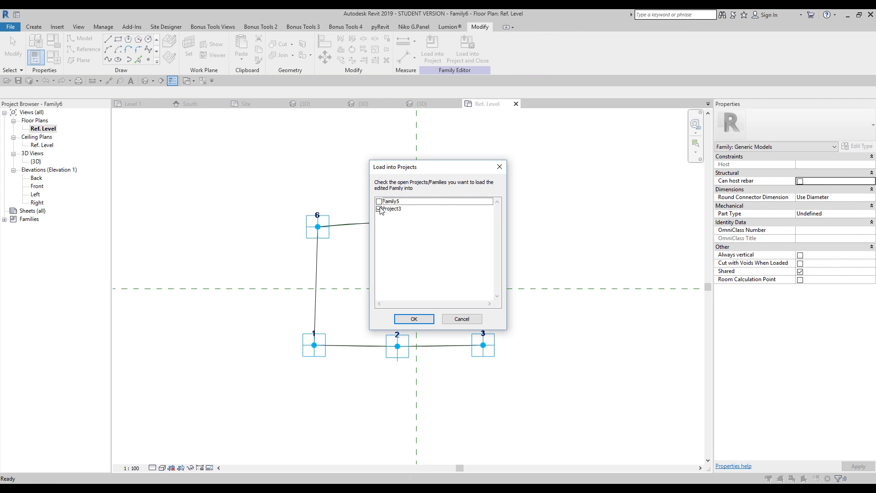
left_click(380, 208)
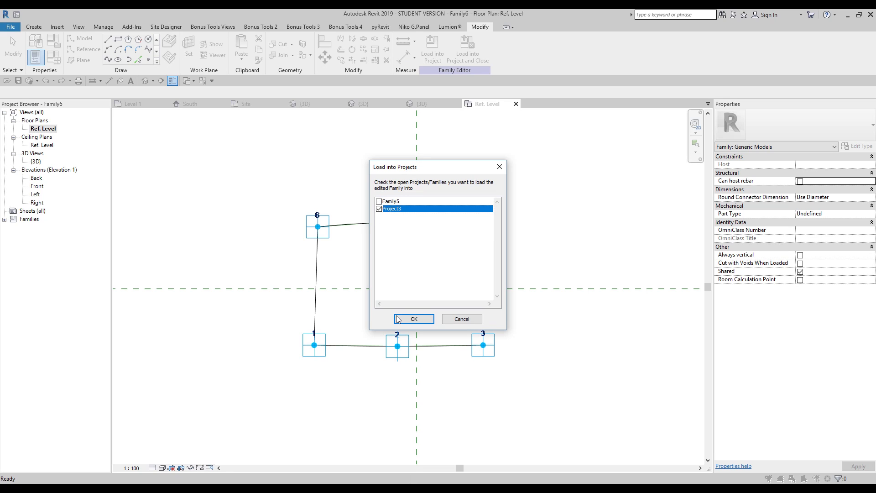
left_click(413, 318)
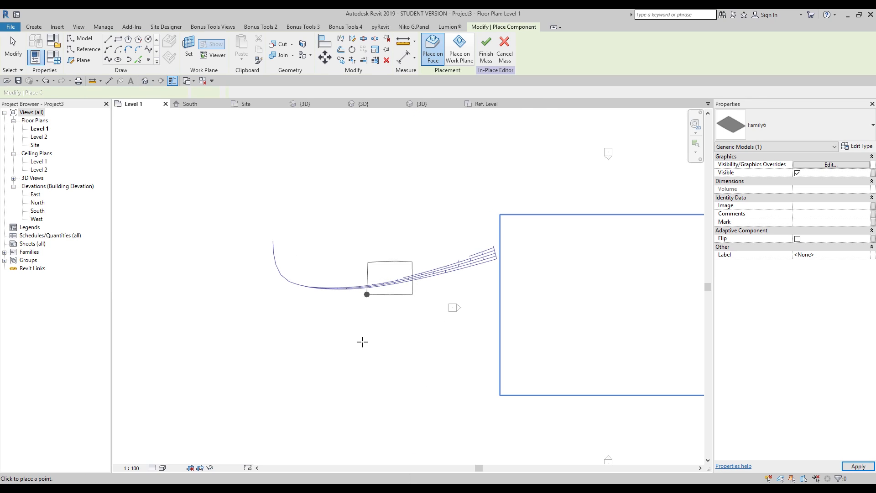
left_click(504, 45)
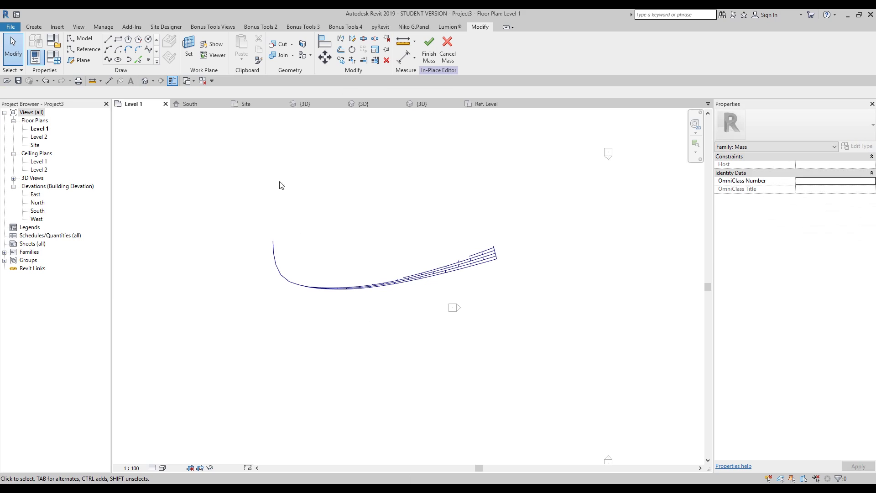
mouse_move(303, 104)
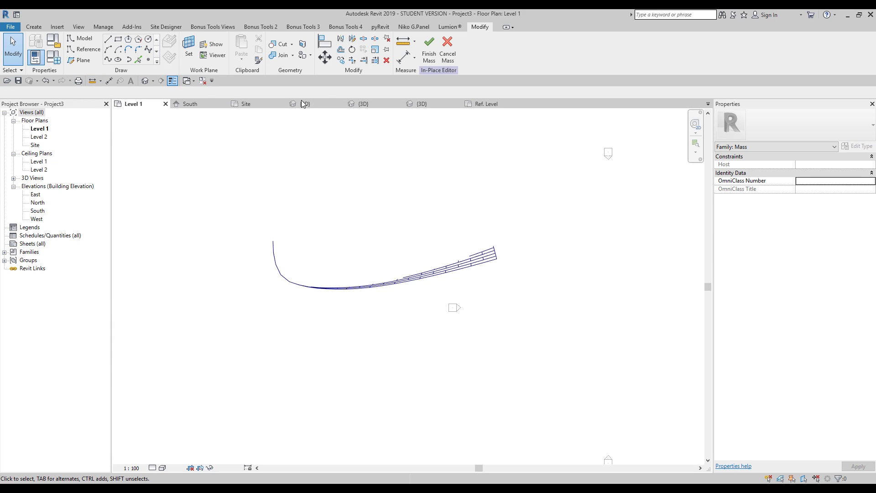
left_click(302, 103)
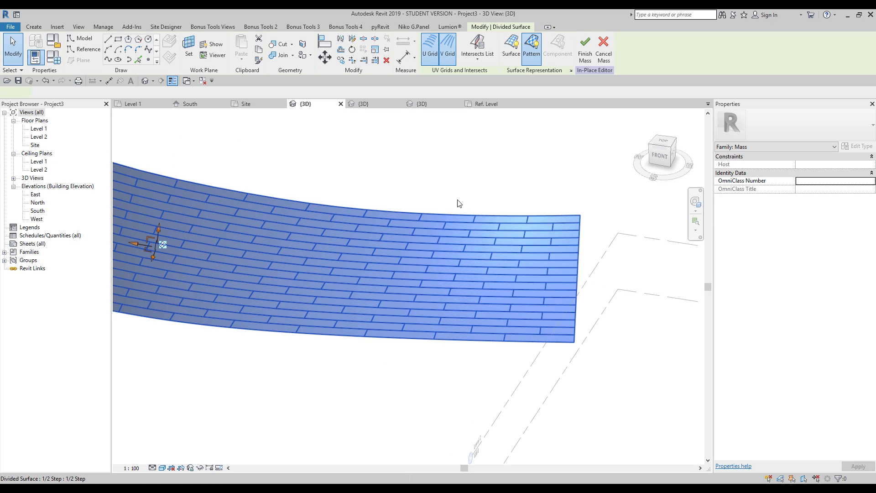
Adjust the divided surface's representation: nodes, UV grid lines and pattern display settings
left_click(346, 257)
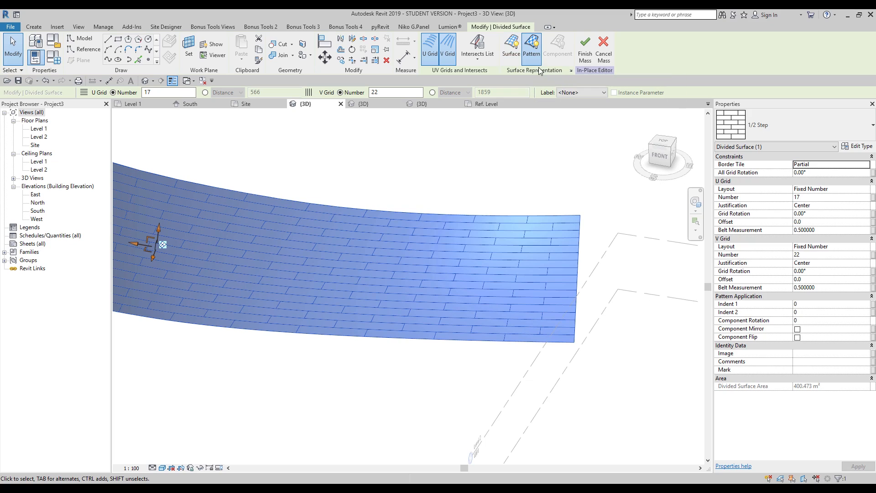
left_click(509, 48)
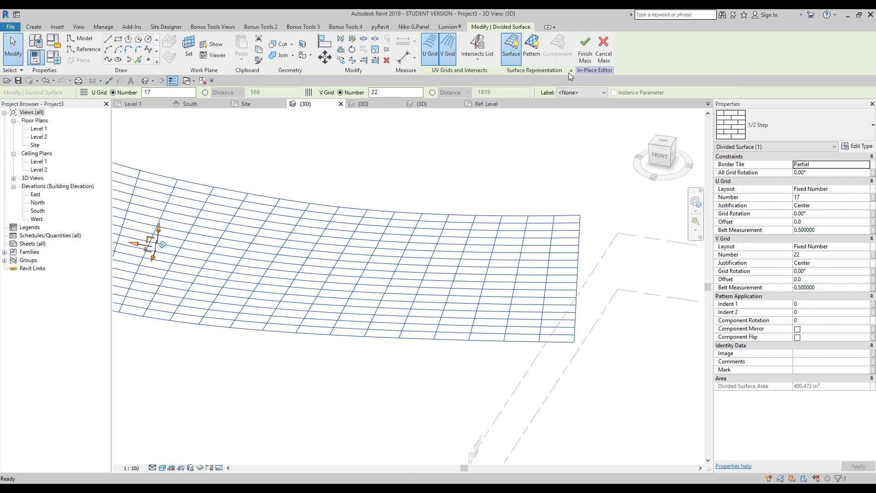
mouse_move(570, 73)
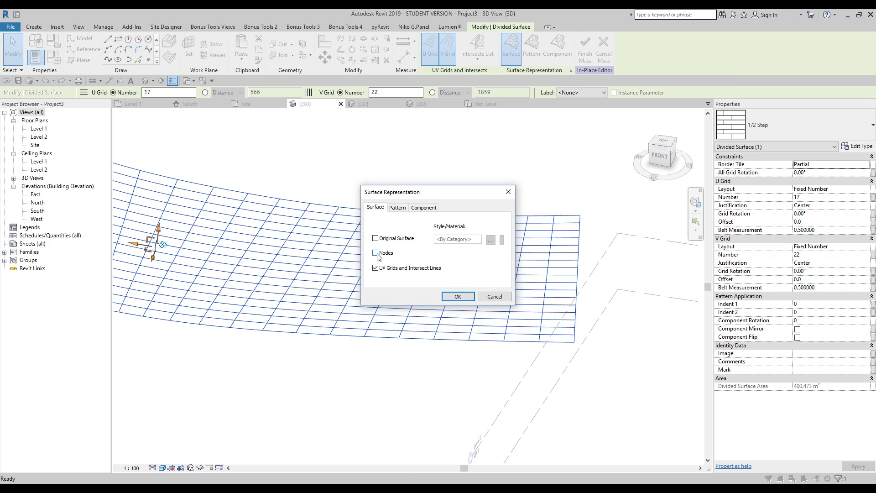
left_click(375, 253)
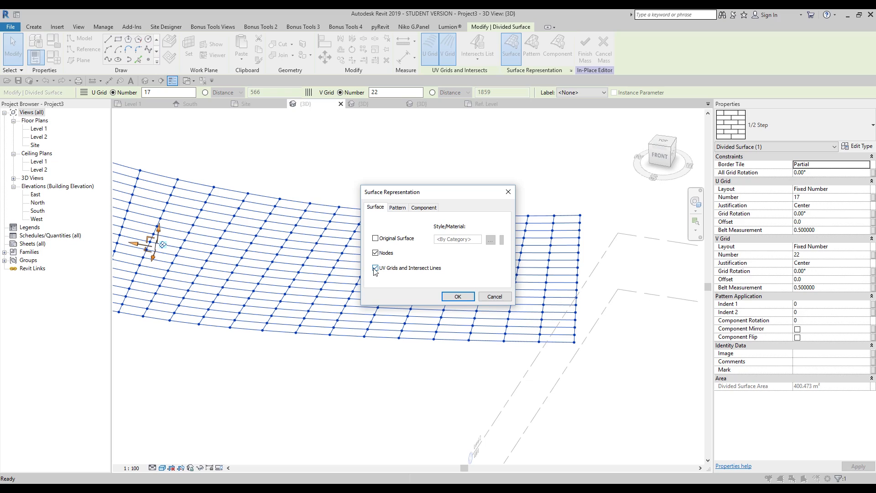
left_click(375, 238)
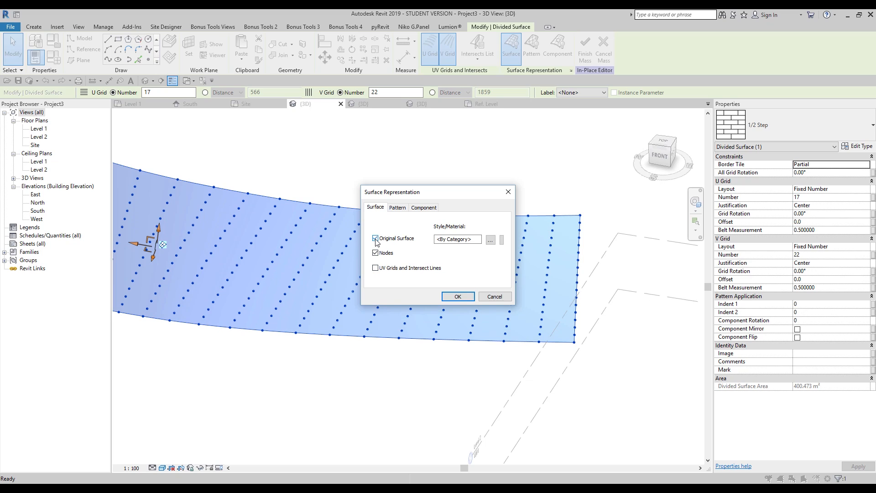
left_click(397, 207)
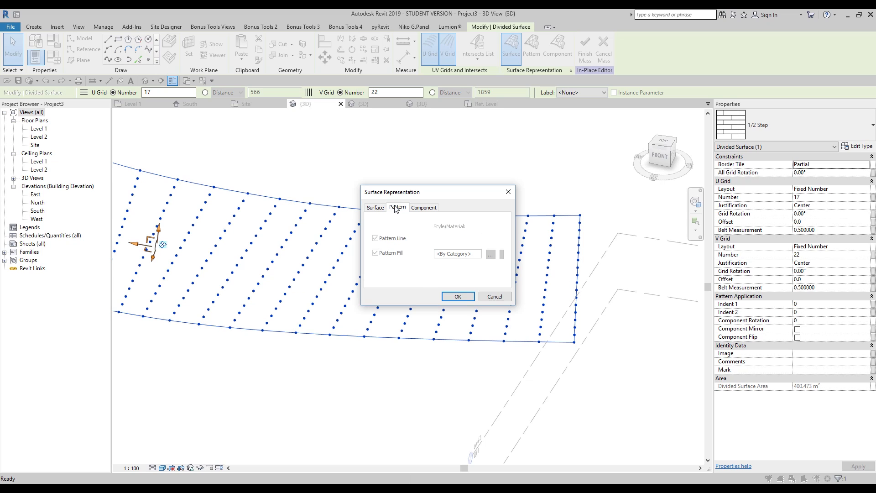
left_click(375, 208)
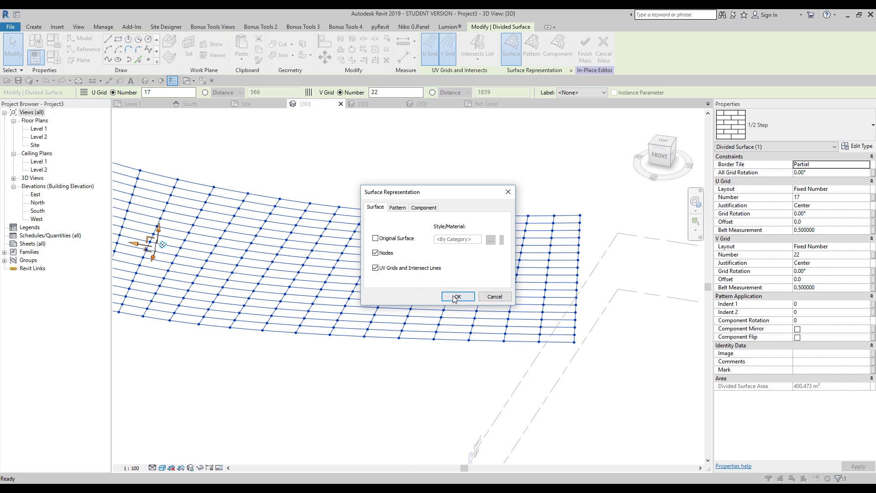
left_click(457, 297)
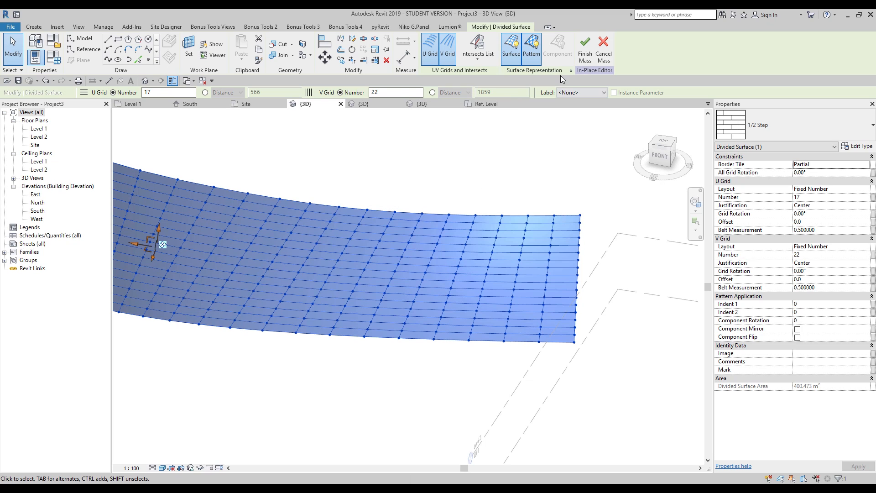
Turn off Pattern Fill and hide the grid lines so only the 1/2 Step pattern lines show
left_click(530, 49)
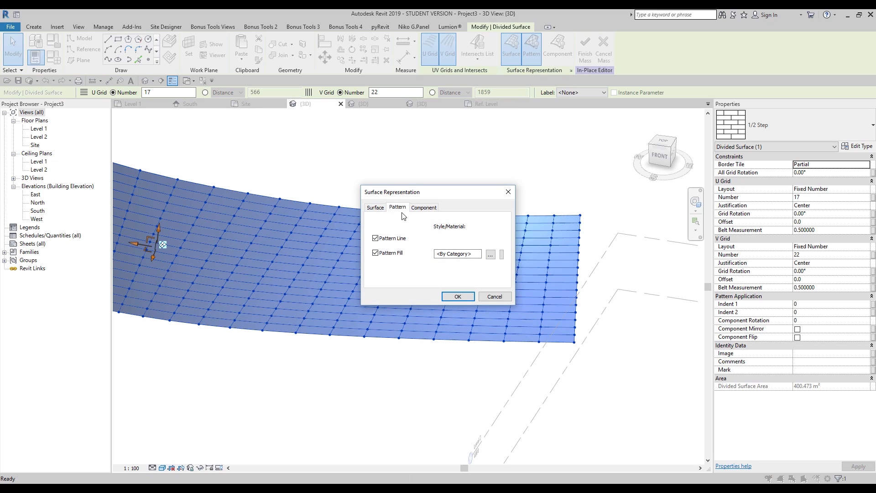
left_click(374, 253)
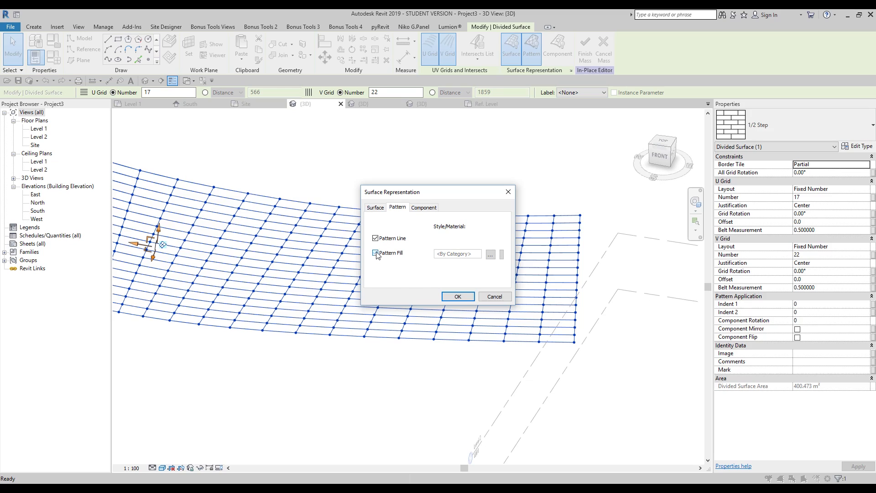
left_click(375, 207)
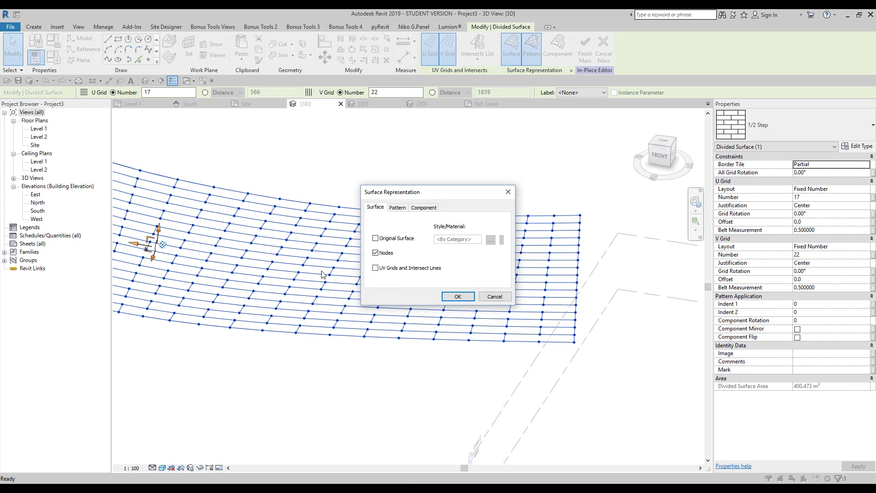
left_click(456, 296)
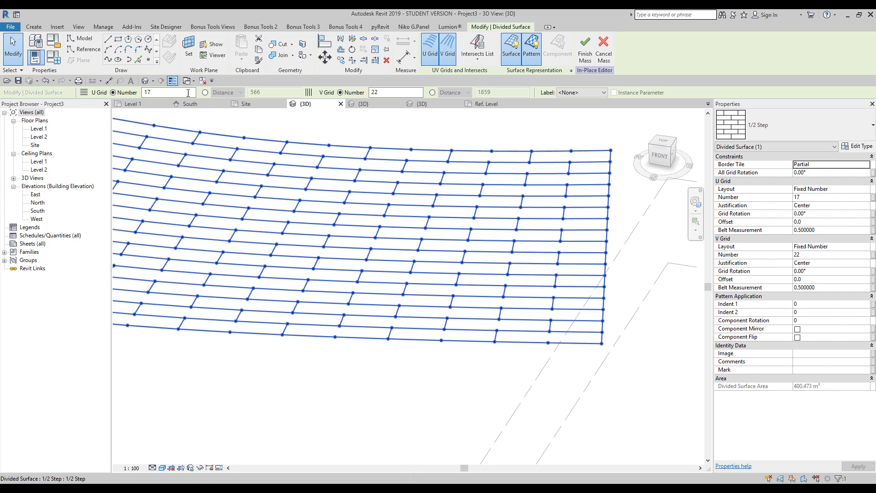
Place a Family6 adaptive panel component onto the nodes of one pattern bay and select it
left_click(34, 26)
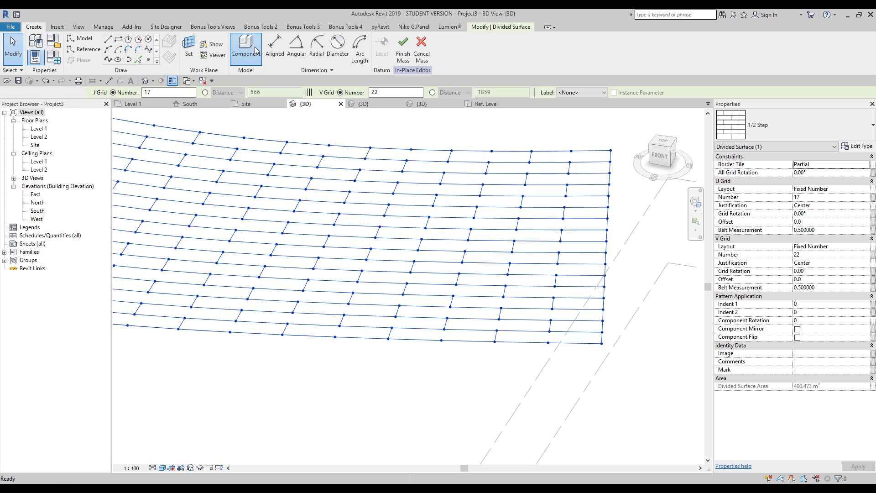
left_click(244, 47)
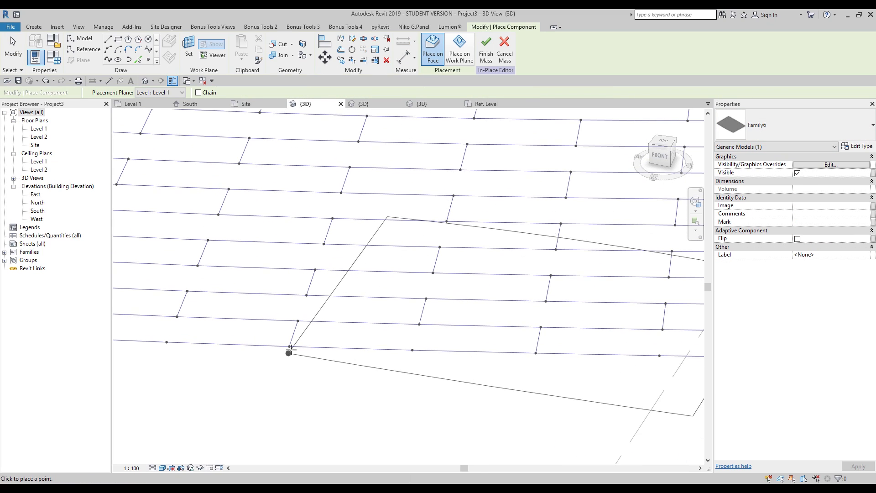
left_click(522, 369)
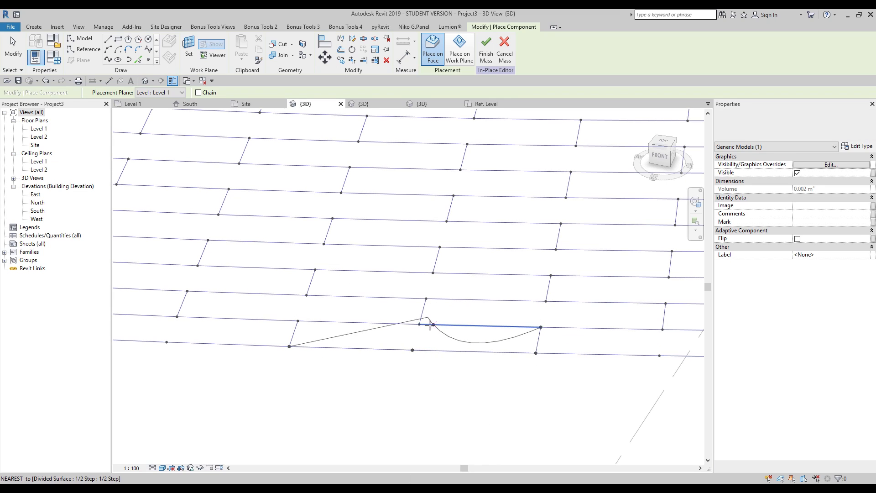
left_click(298, 320)
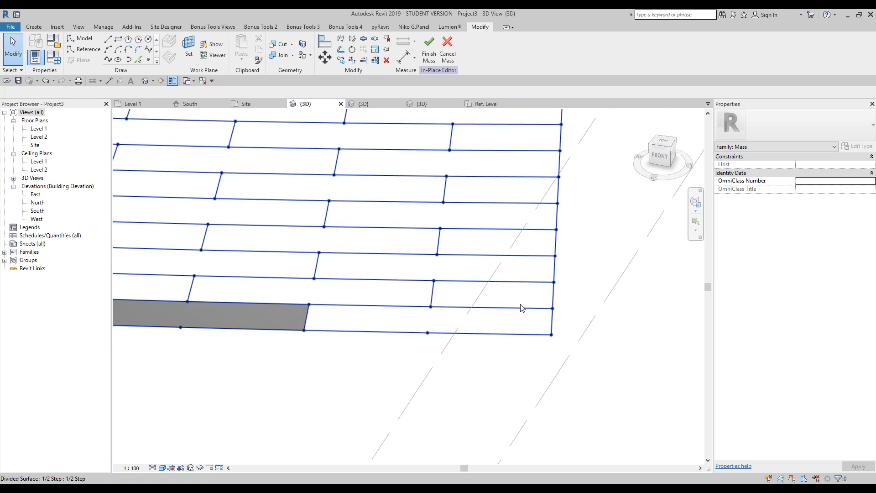
mouse_move(551, 323)
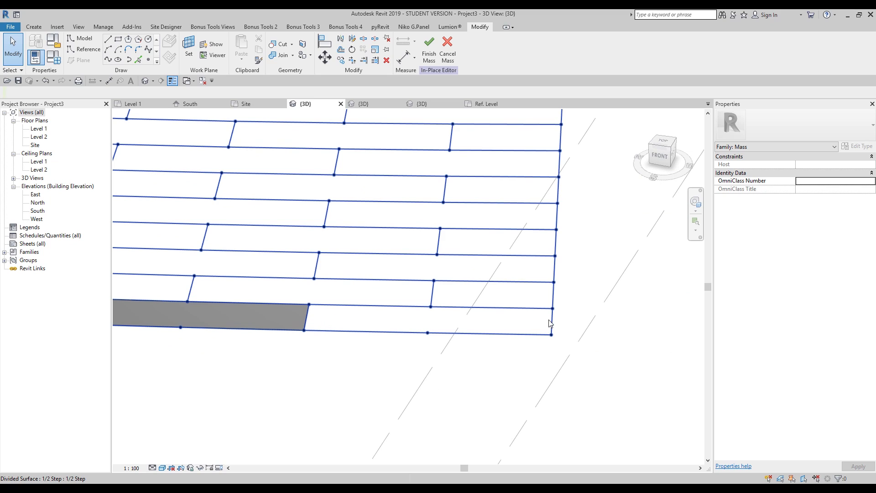
mouse_move(190, 278)
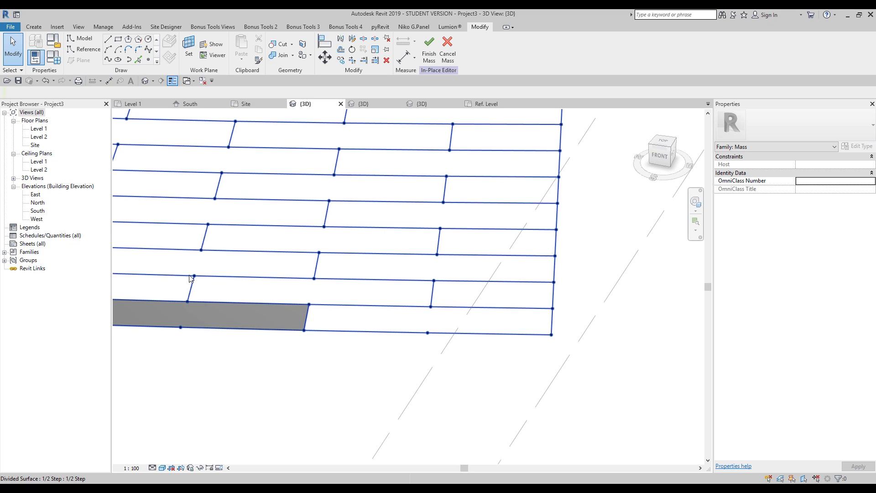
left_click(210, 310)
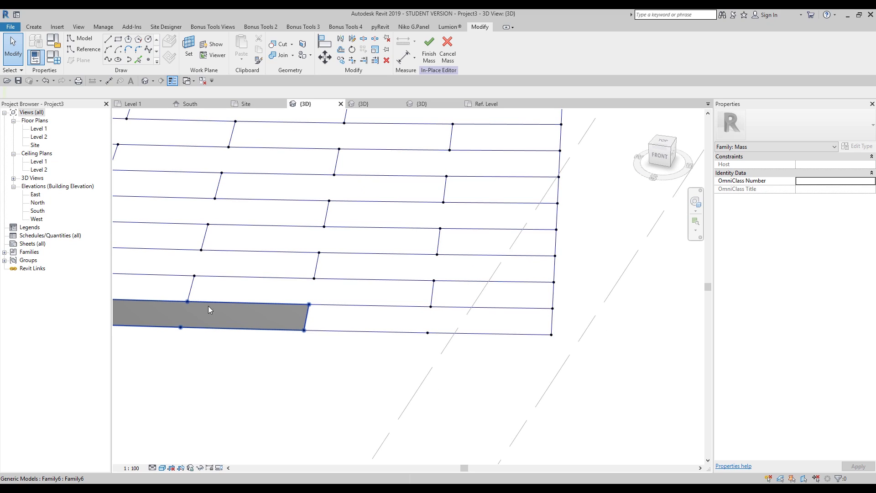
left_click(416, 298)
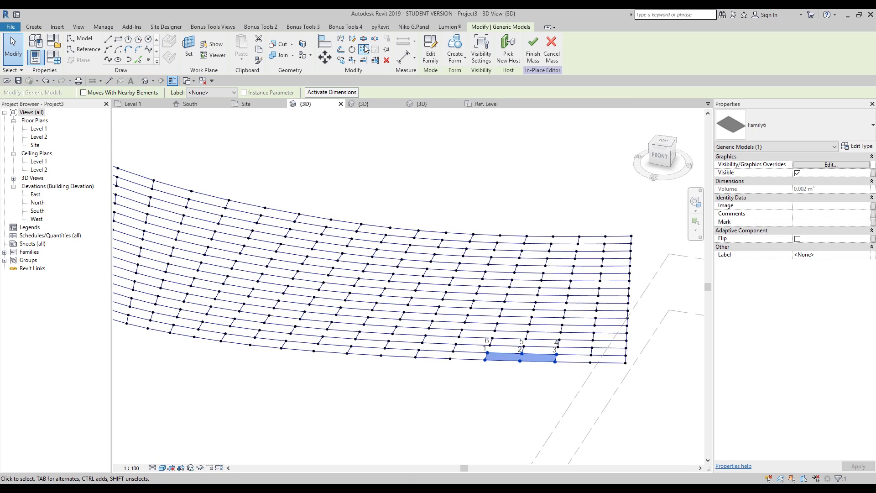
mouse_move(363, 50)
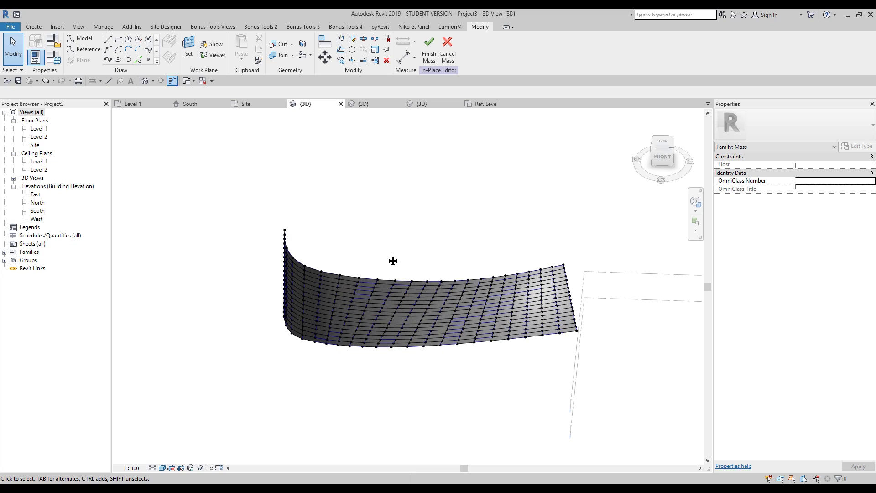
mouse_move(358, 232)
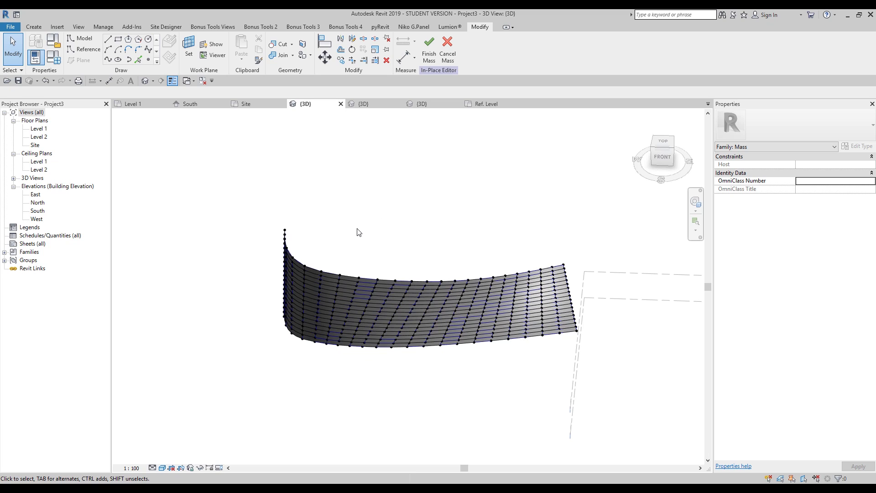
Repeat the selected panel as a Repeater across the whole divided surface
left_click(418, 335)
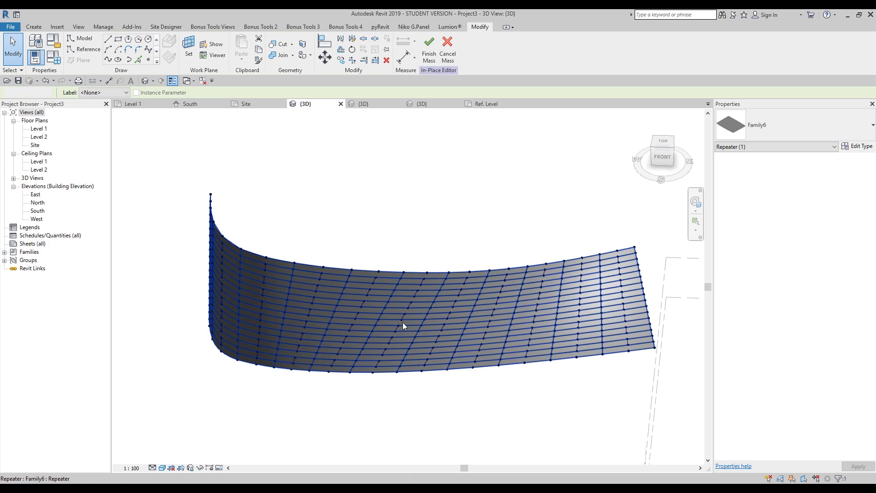
left_click(404, 326)
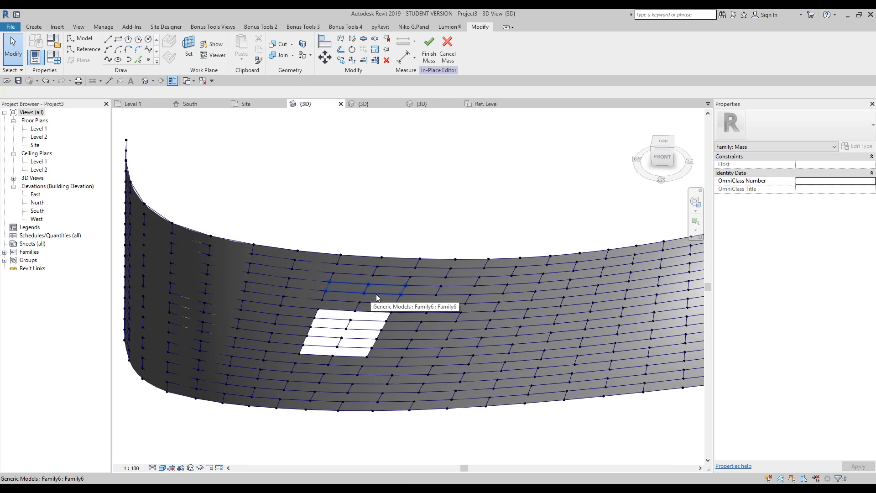
Delete several scattered panels from the cladding and Finish Mass
left_click(361, 294)
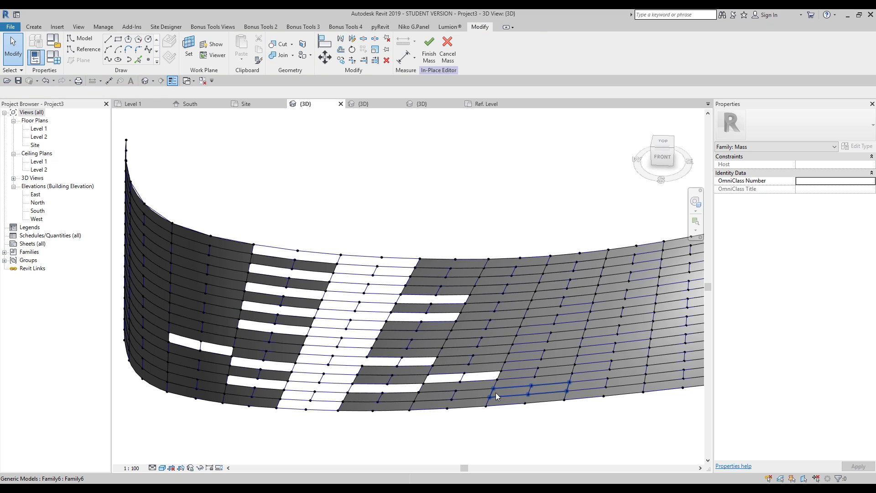
mouse_move(486, 353)
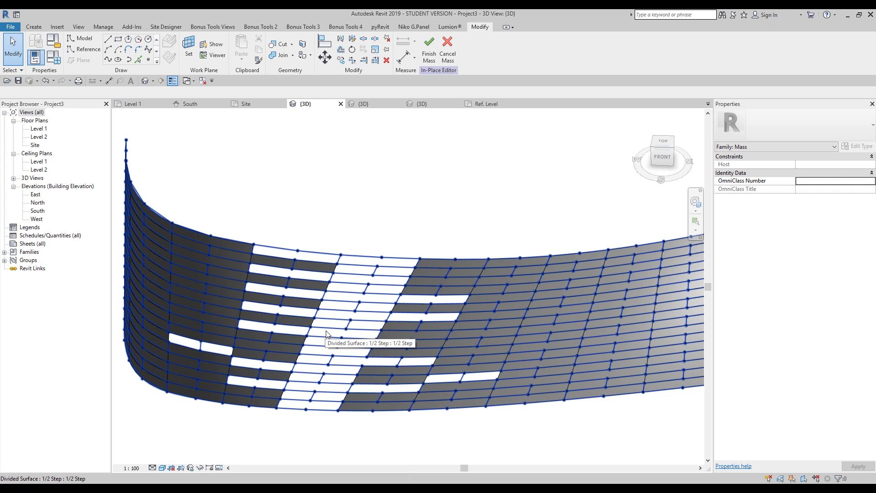
mouse_move(317, 368)
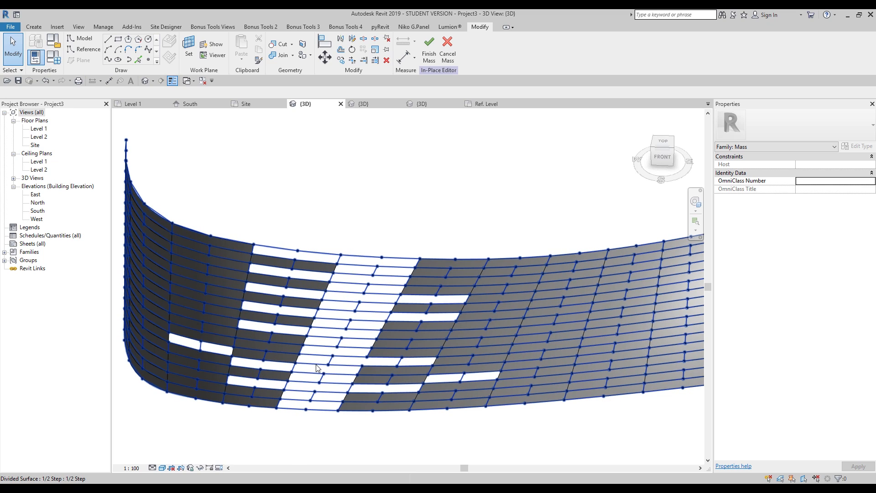
left_click(219, 353)
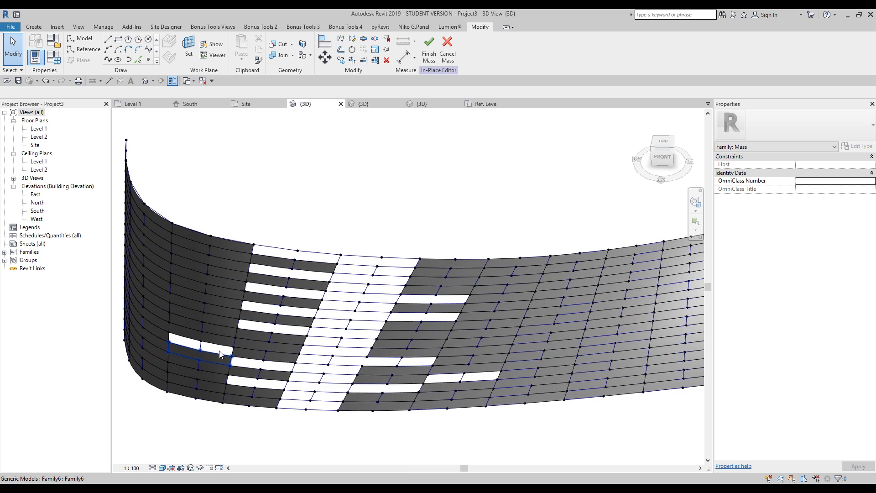
left_click(361, 313)
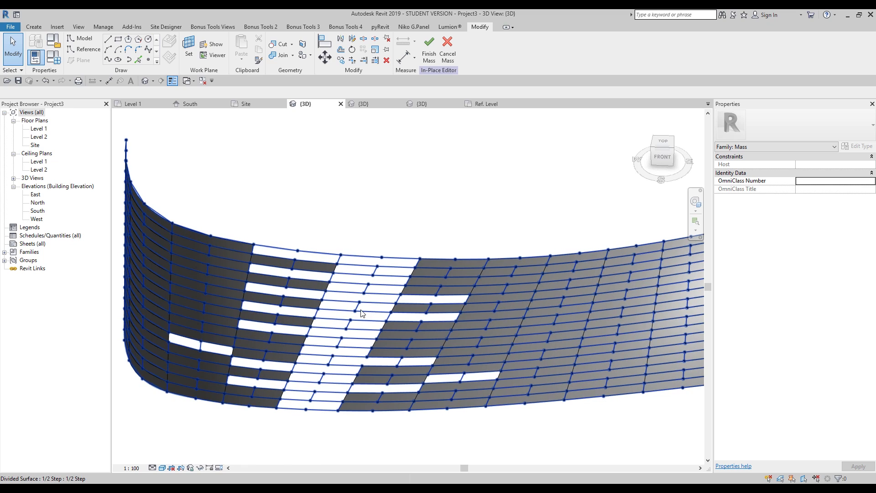
left_click(429, 45)
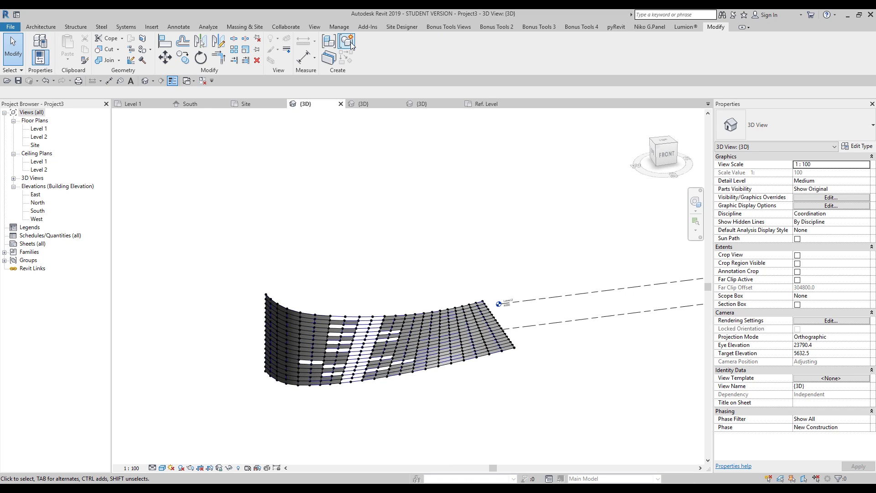
Hide the Mass category in the 3D view via Visibility/Graphics Overrides
left_click(245, 27)
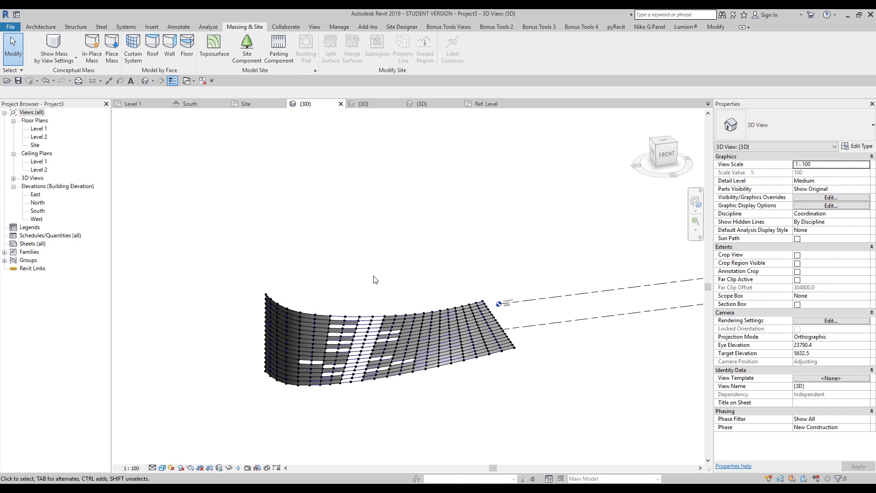
left_click(830, 197)
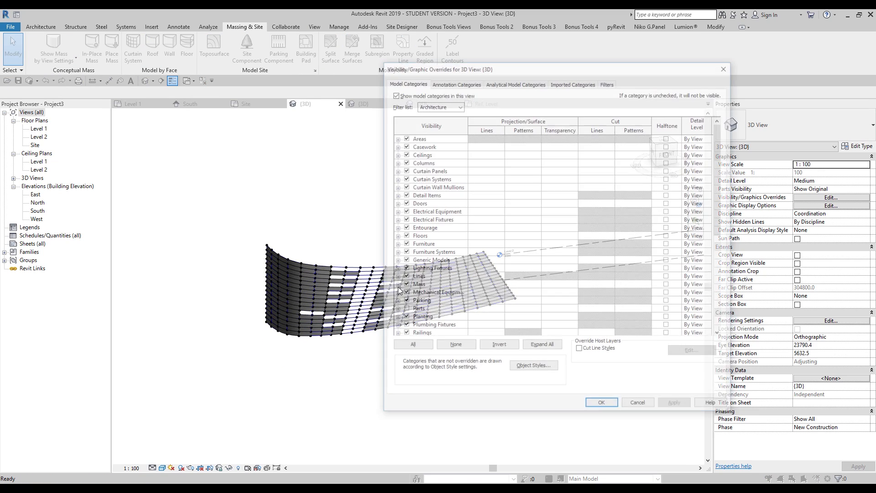
left_click(417, 285)
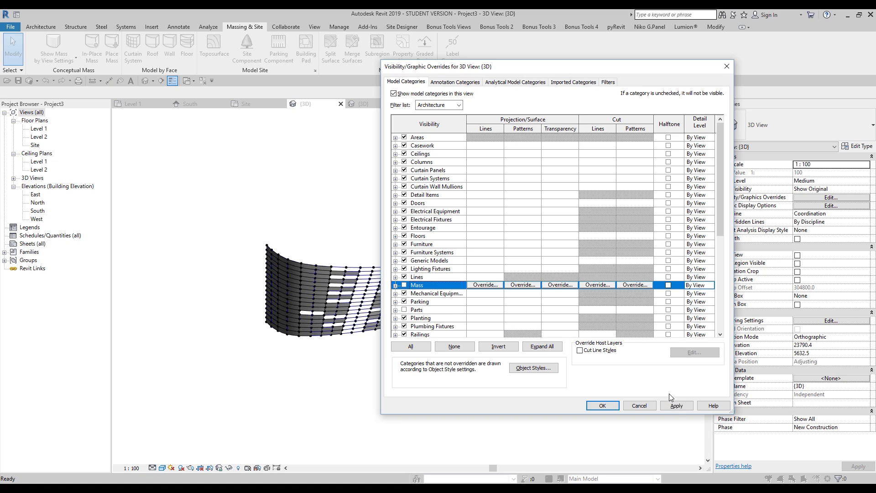
left_click(676, 405)
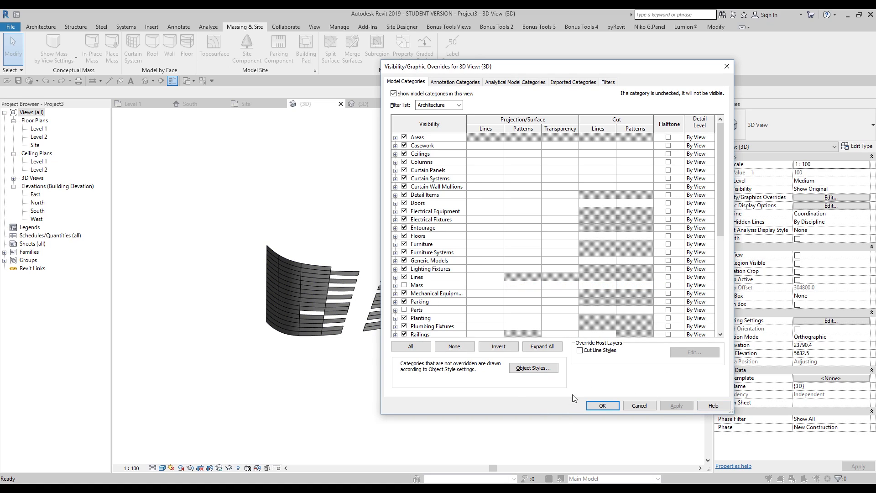
left_click(601, 405)
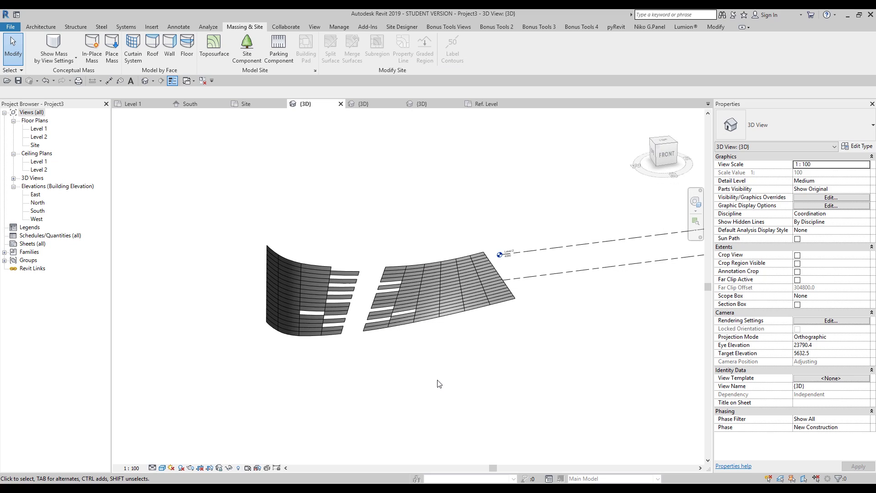
Select a panel and toggle Show Mass Form and Floors to display the mass over the panels
left_click(426, 273)
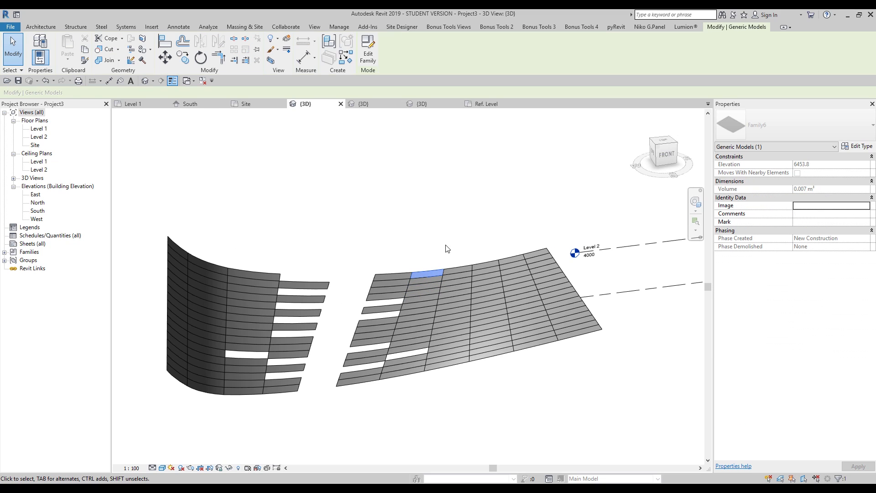
mouse_move(445, 249)
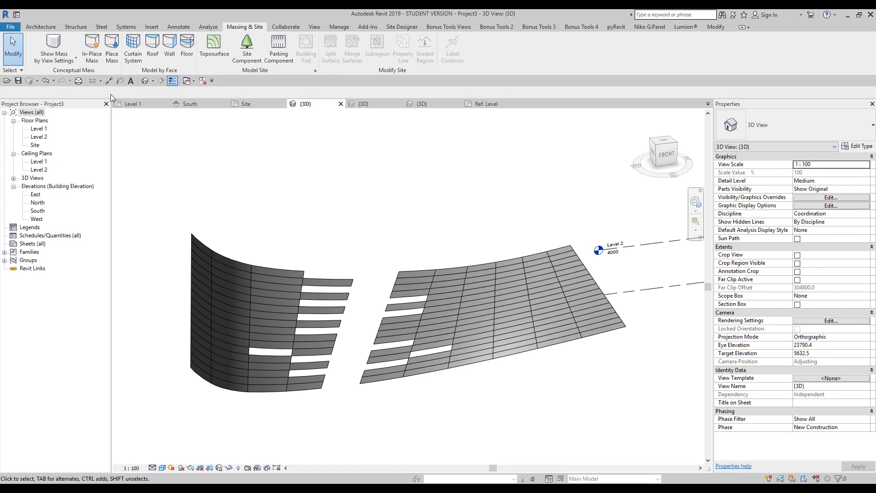
left_click(383, 282)
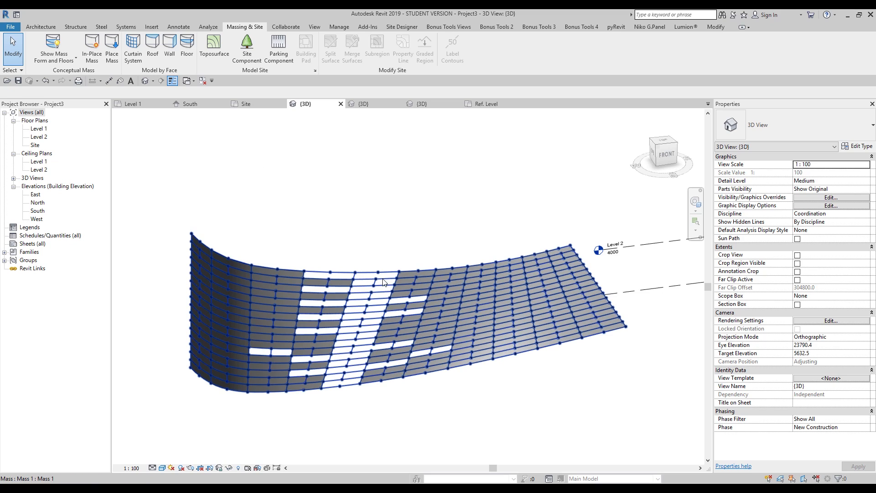
Edit the adaptive panel family and save it as a new family file named new
left_click(486, 103)
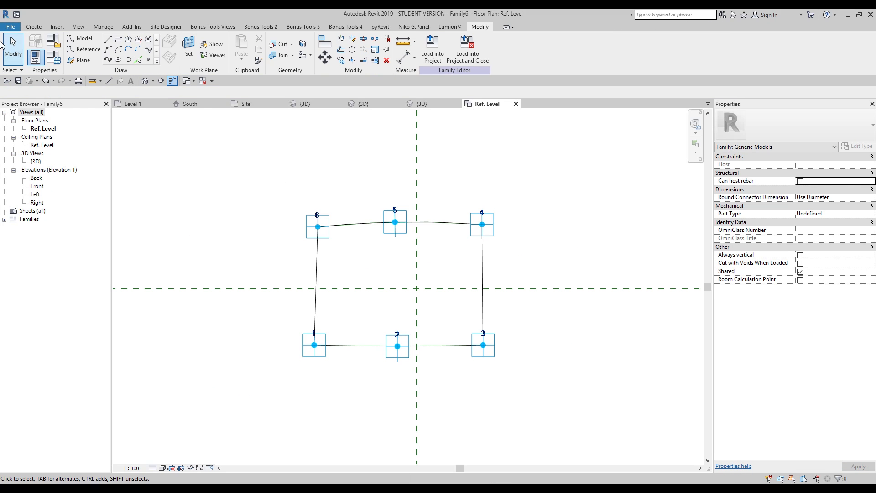
left_click(10, 27)
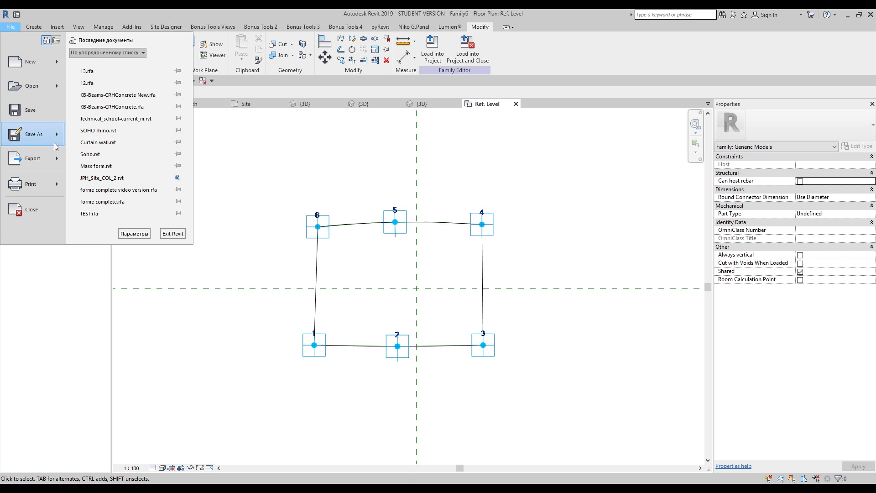
left_click(34, 134)
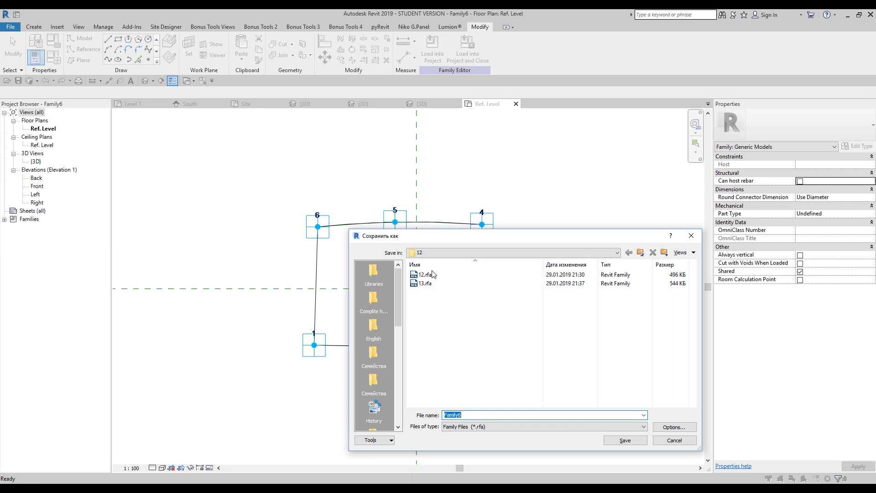
mouse_move(479, 364)
type("new")
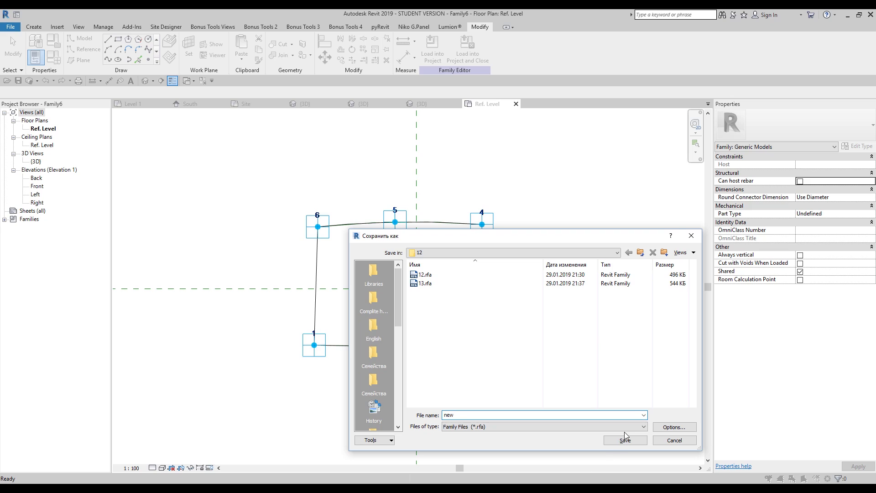
left_click(624, 440)
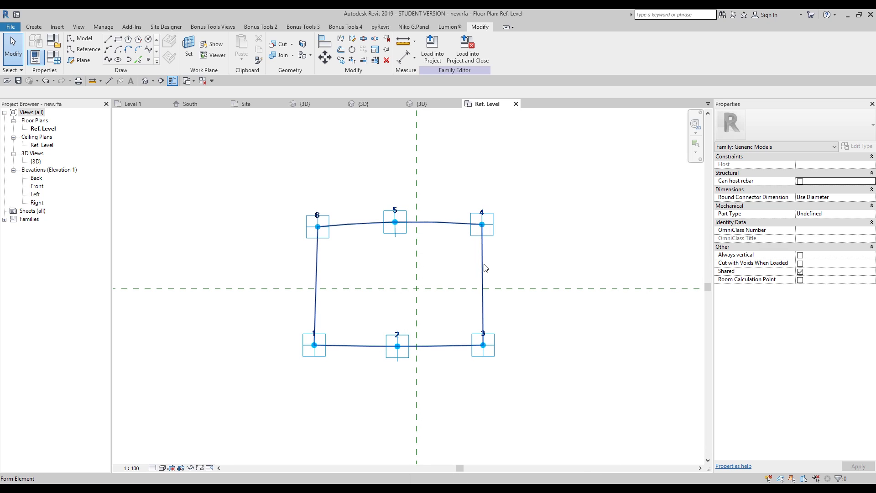
Associate the surface form's material with a new instance parameter named Material Green
left_click(395, 279)
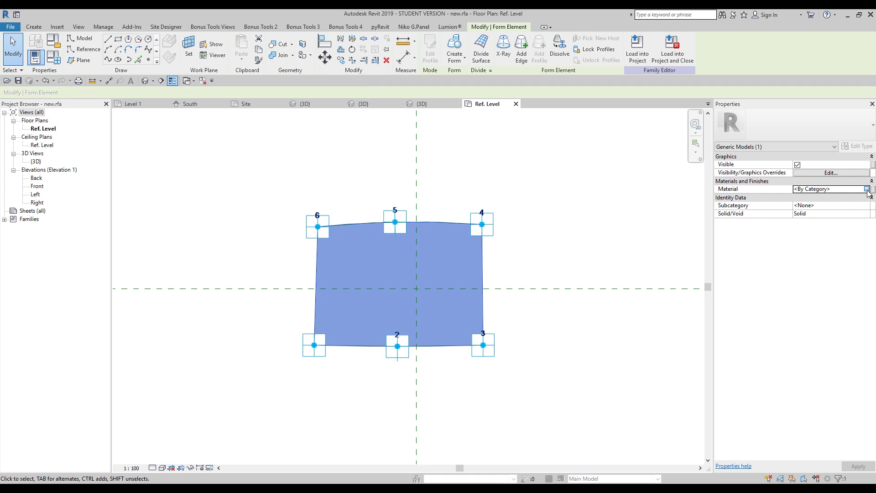
left_click(869, 189)
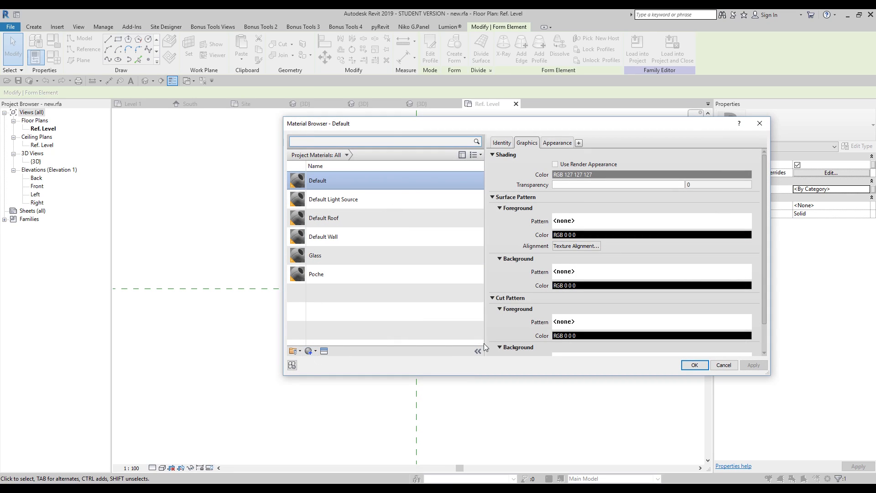
left_click(694, 365)
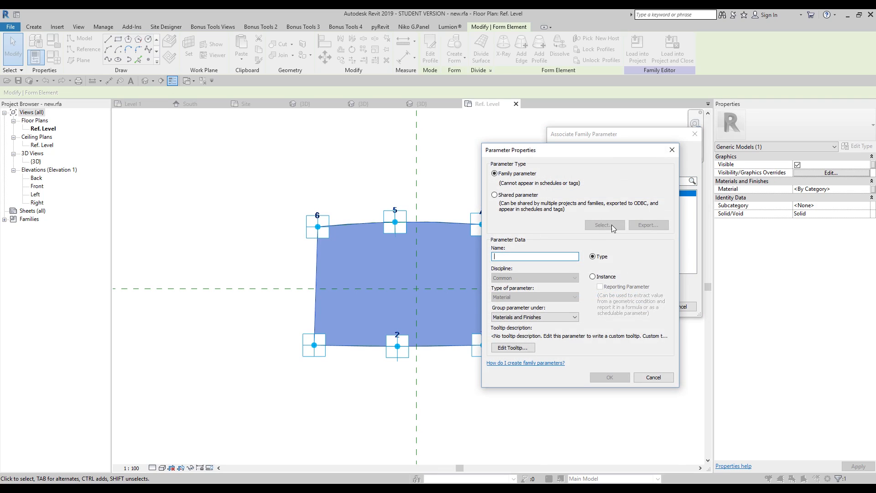
type("Mat")
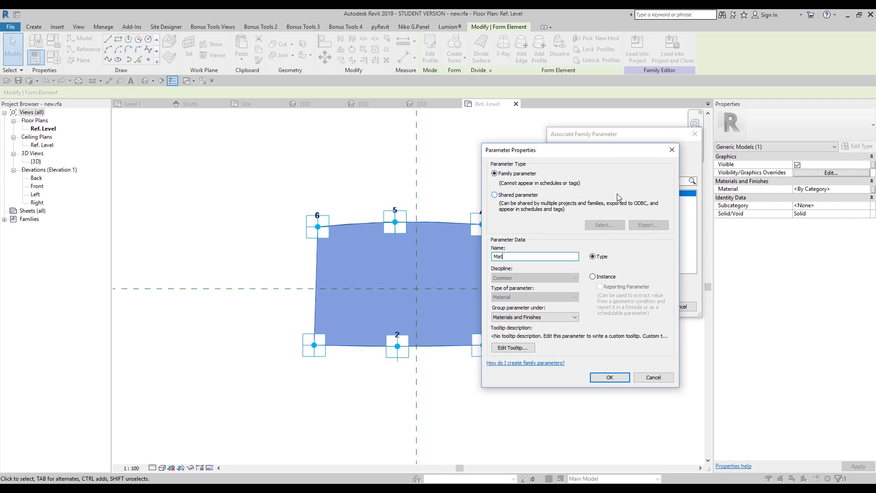
type("erial Gre")
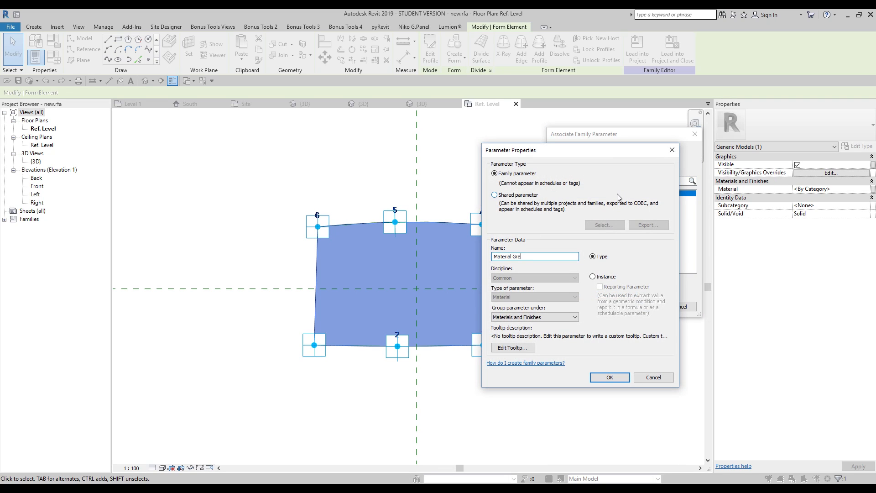
left_click(592, 275)
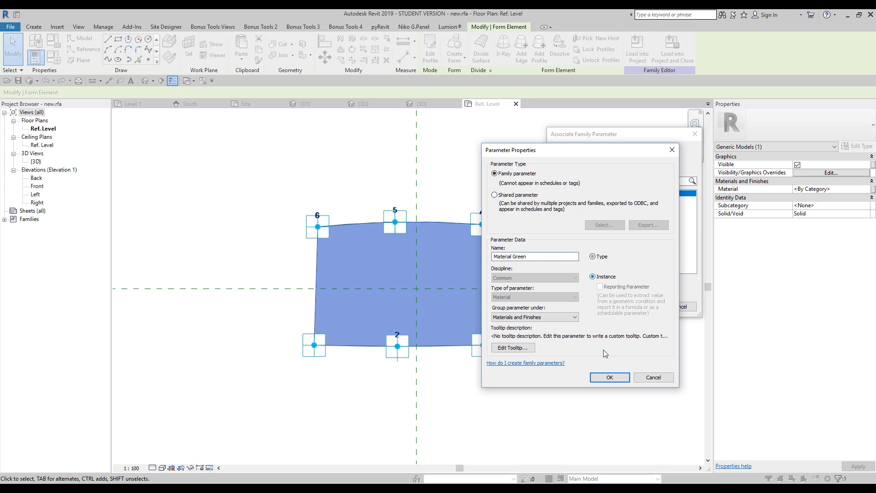
left_click(608, 377)
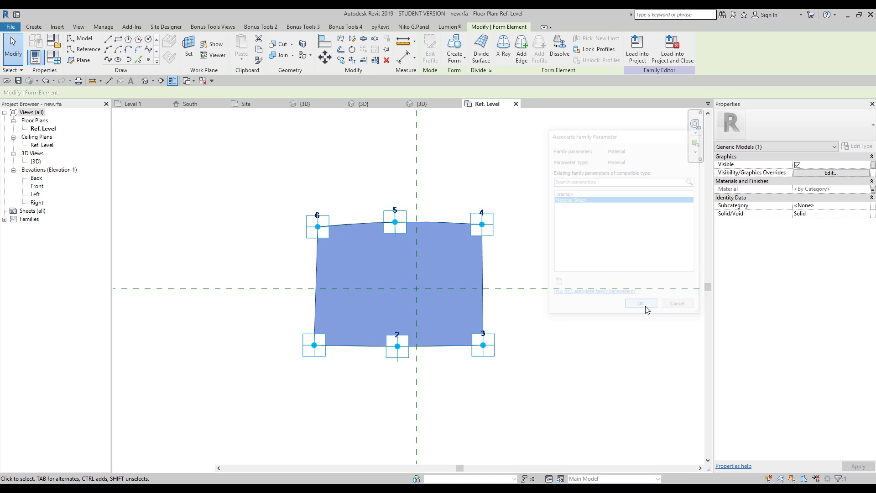
Load the new panel family into Project3 for placement
left_click(640, 303)
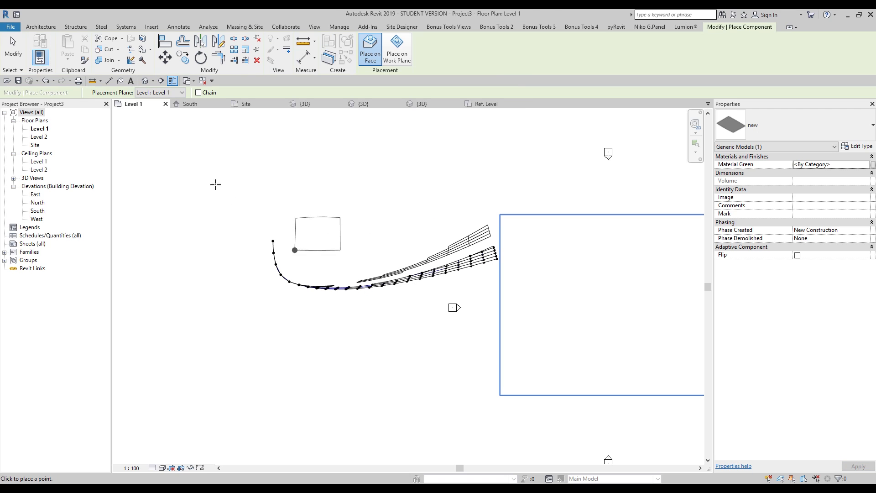
In the 3D view, place a new panel onto an empty bay by its corner points and select it
left_click(305, 103)
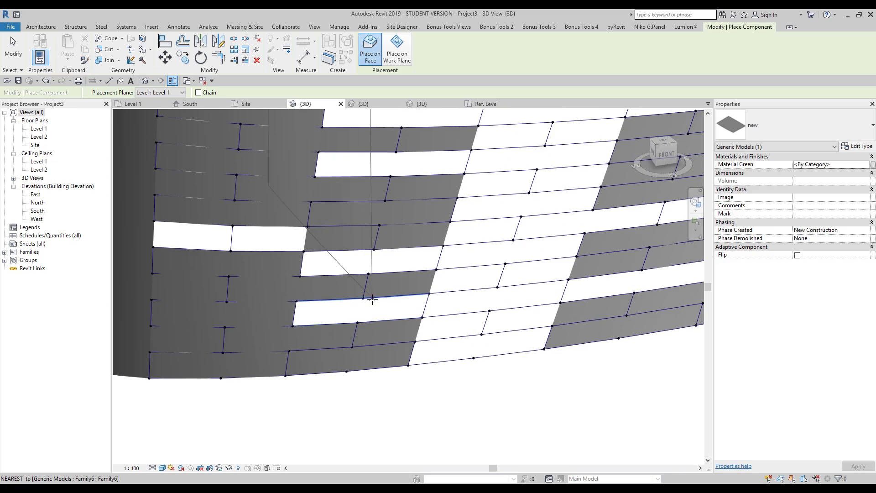
scroll("down", 3)
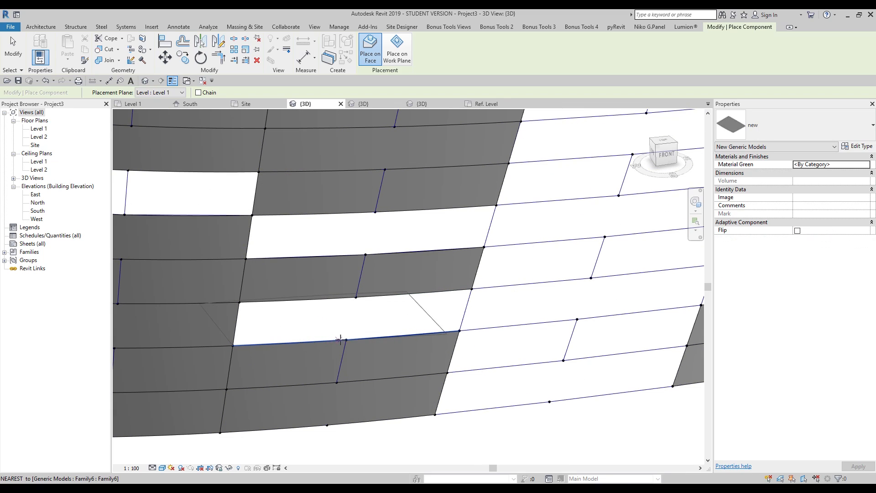
left_click(471, 289)
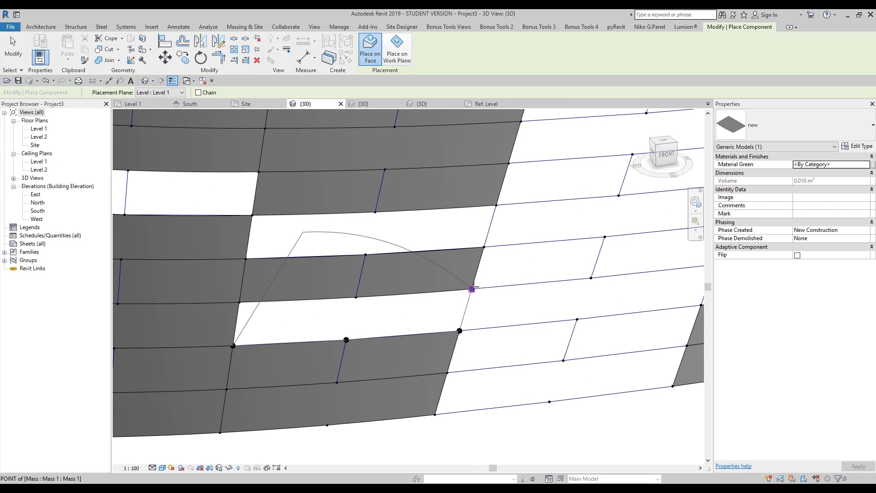
mouse_move(239, 302)
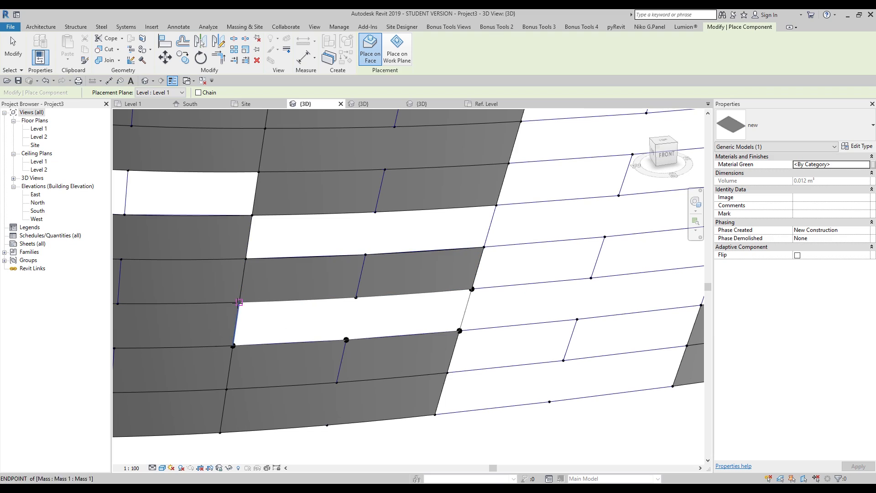
left_click(347, 316)
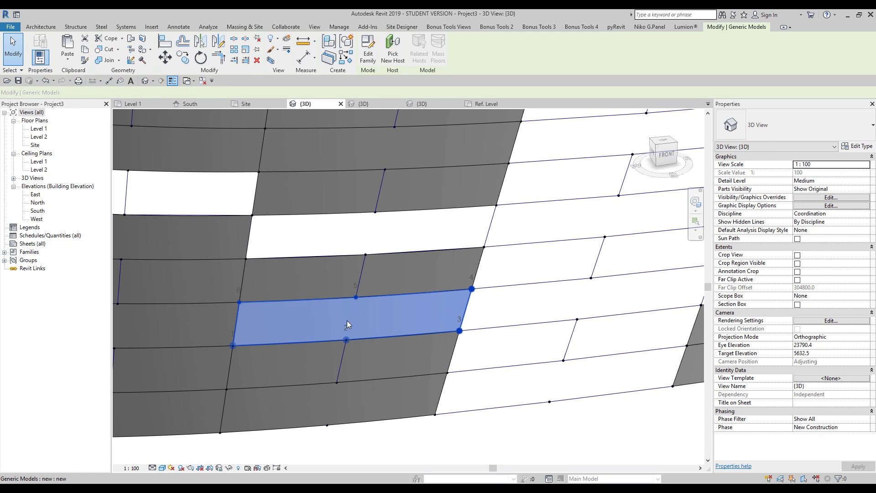
left_click(345, 328)
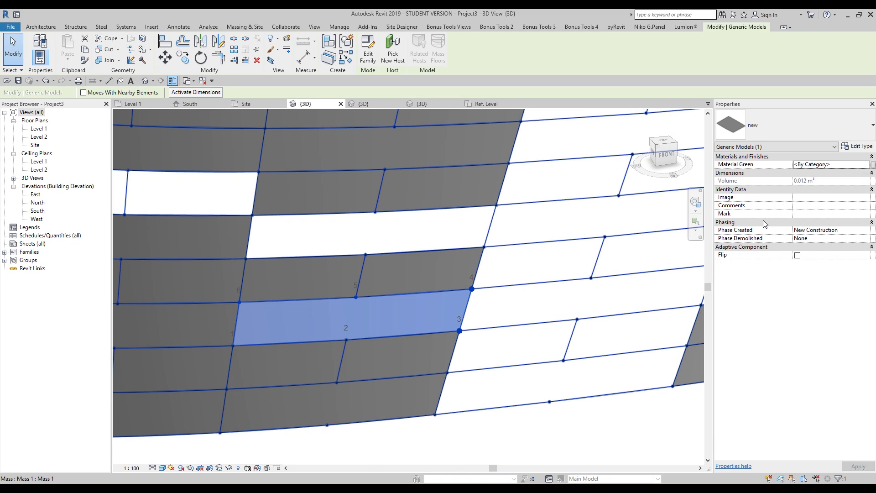
mouse_move(744, 168)
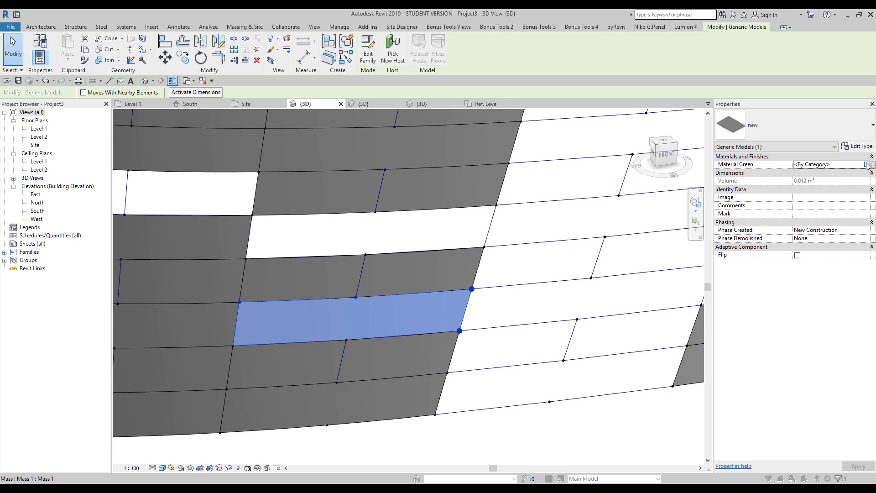
Assign the green Default Mass Exterior Wall material to the panel's Material Green parameter
left_click(867, 164)
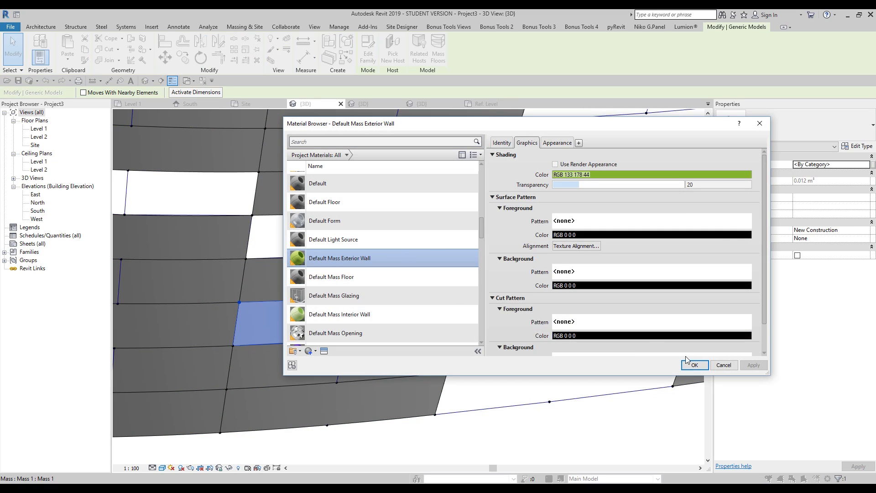
left_click(693, 365)
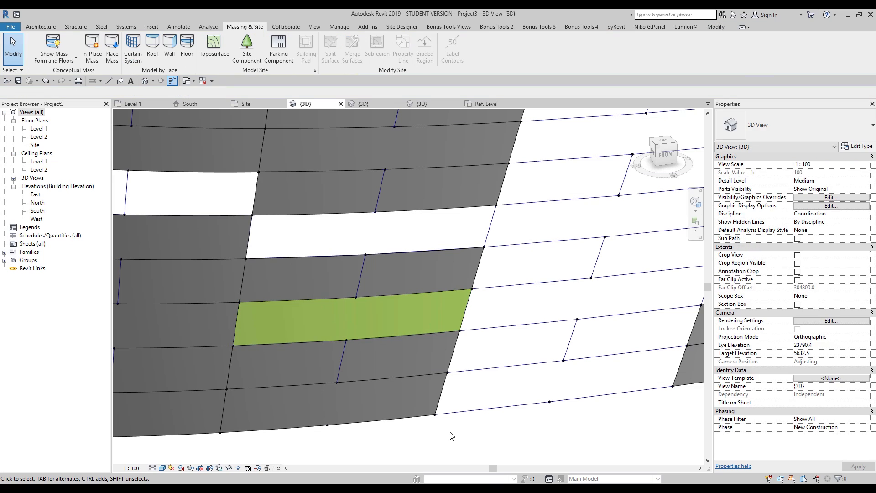